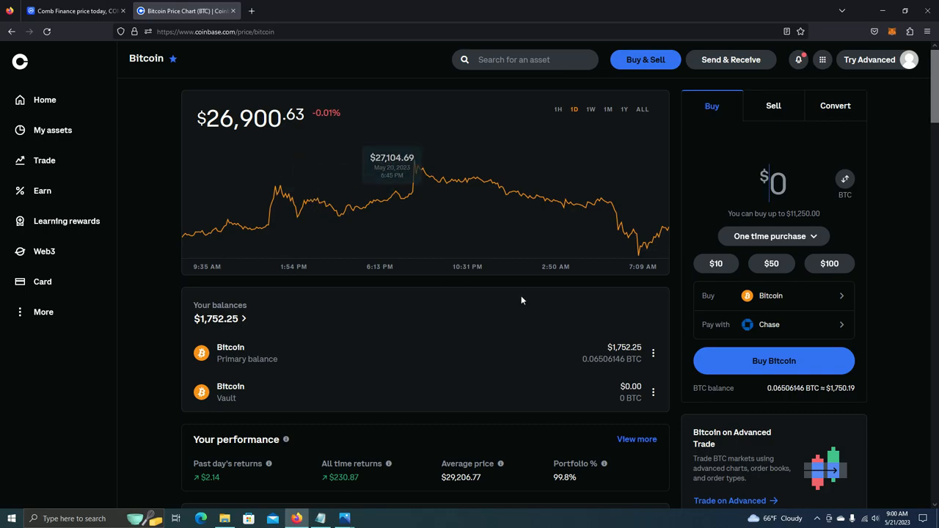
mouse_move(751, 251)
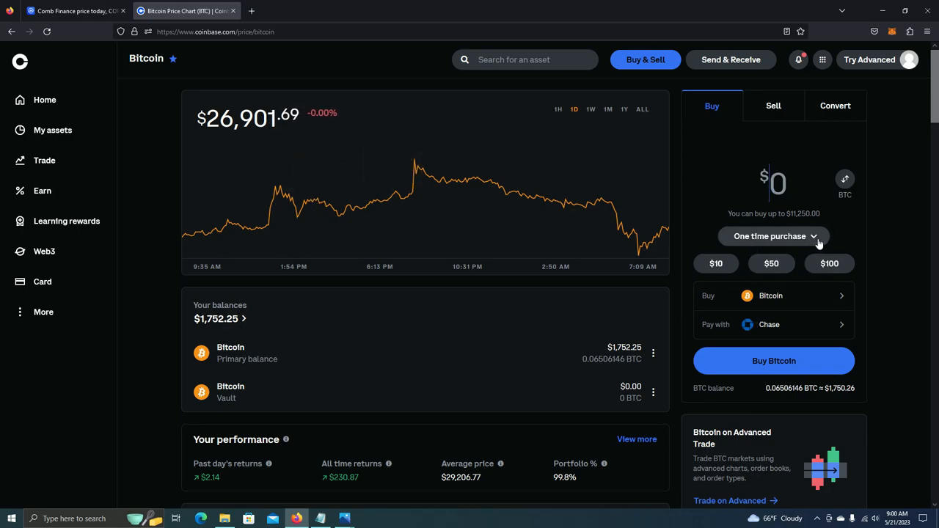
Review the recurring purchase frequency options in the Coinbase buy panel, leaving it unchanged.
click(773, 234)
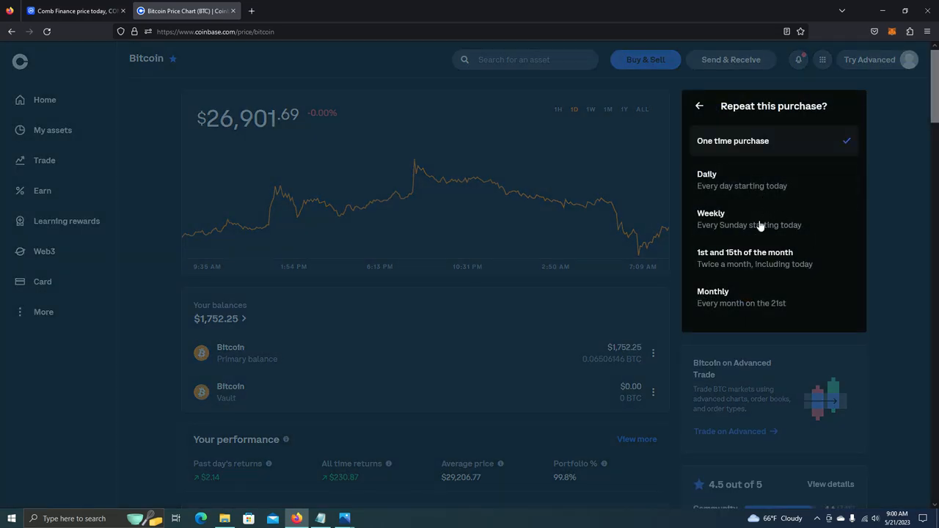
mouse_move(756, 190)
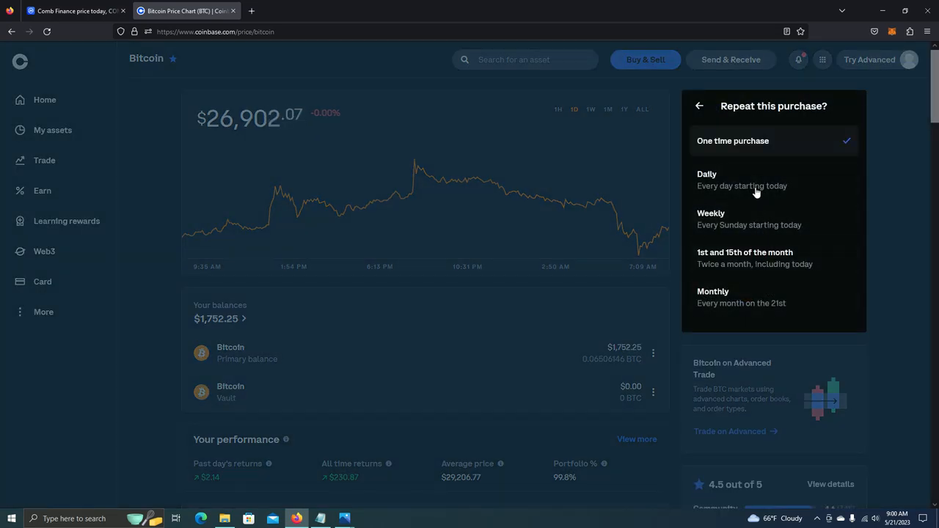
mouse_move(733, 232)
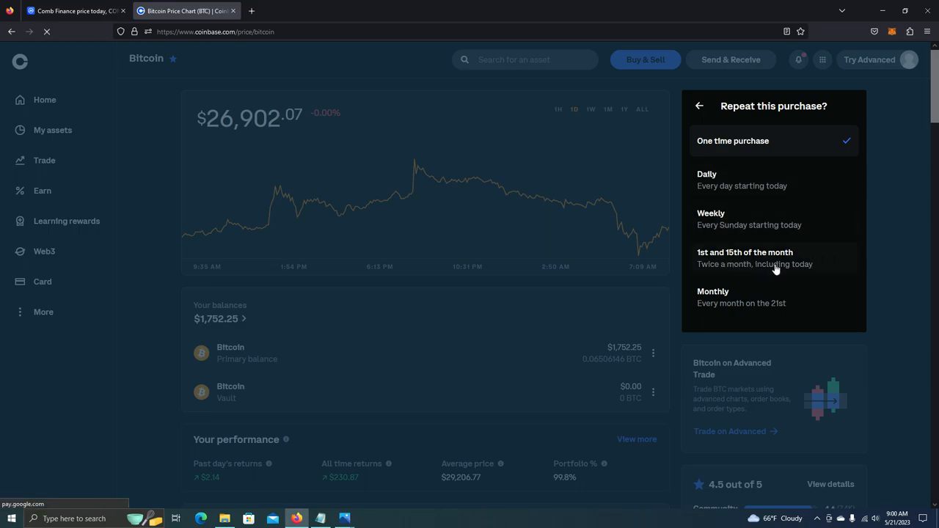
mouse_move(708, 116)
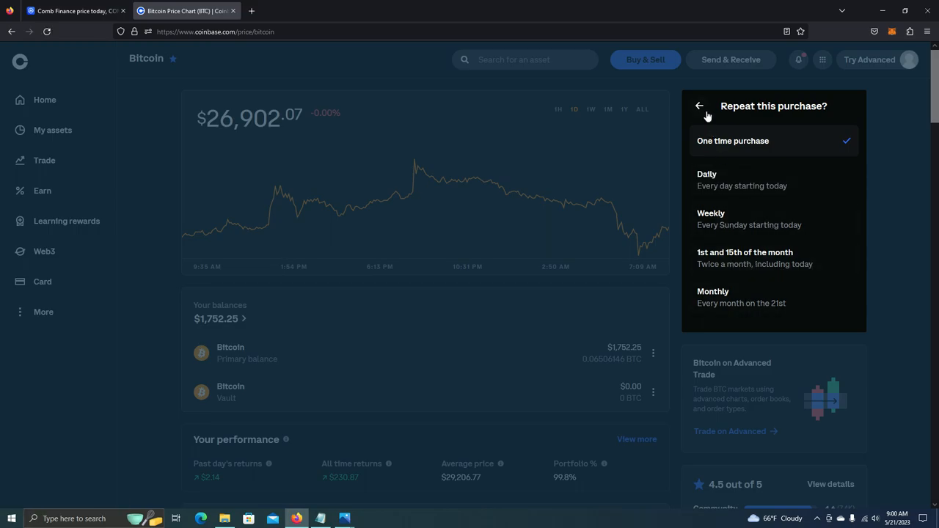
click(698, 106)
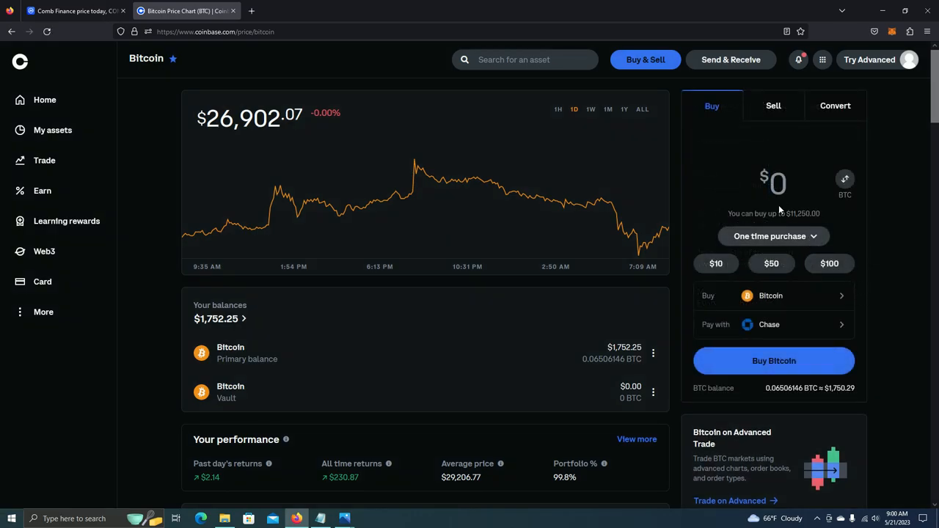
click(772, 264)
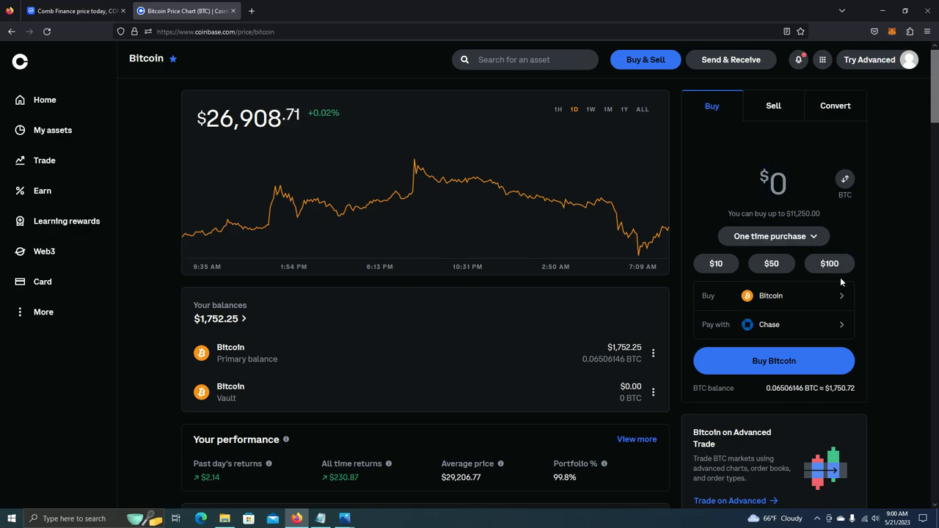
mouse_move(340, 506)
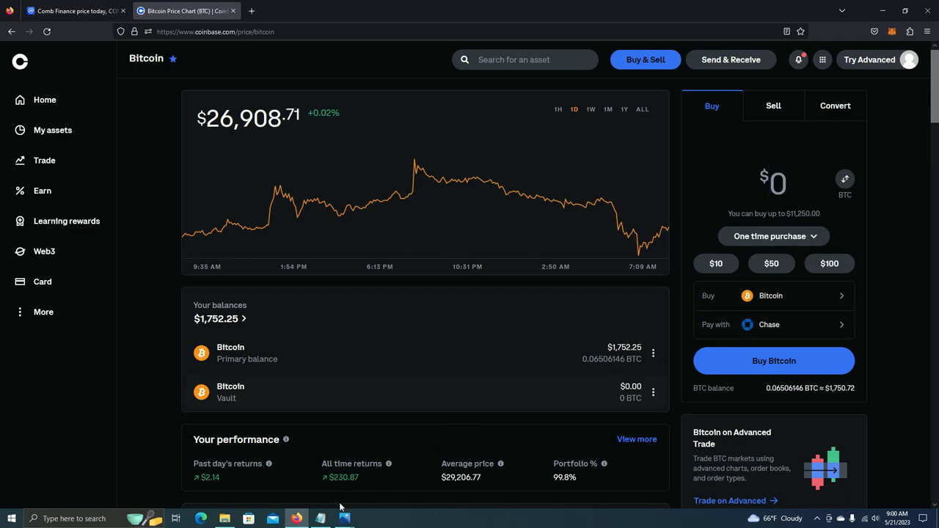
mouse_move(320, 520)
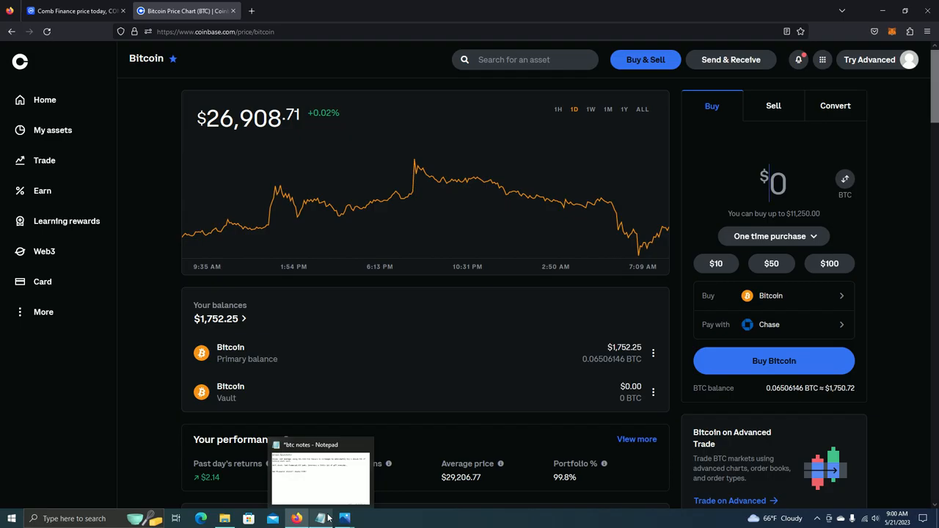
Bring up the Bitcoin Accumulation notes in Notepad, then the Comb Finance pod screenshots.
click(320, 477)
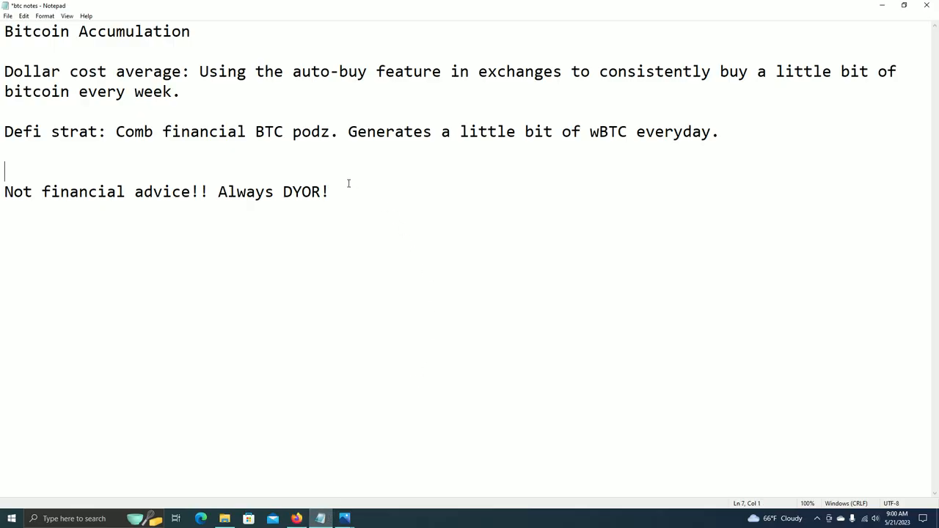
click(329, 191)
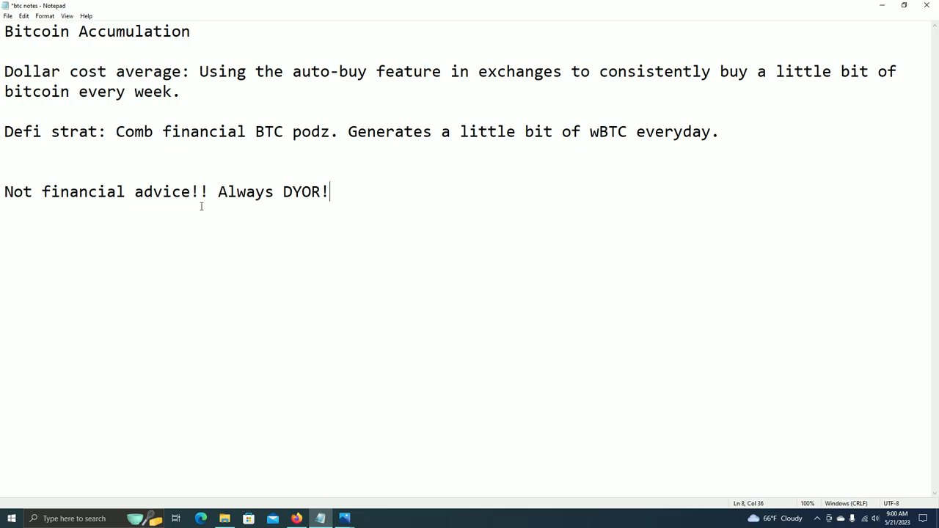
mouse_move(295, 207)
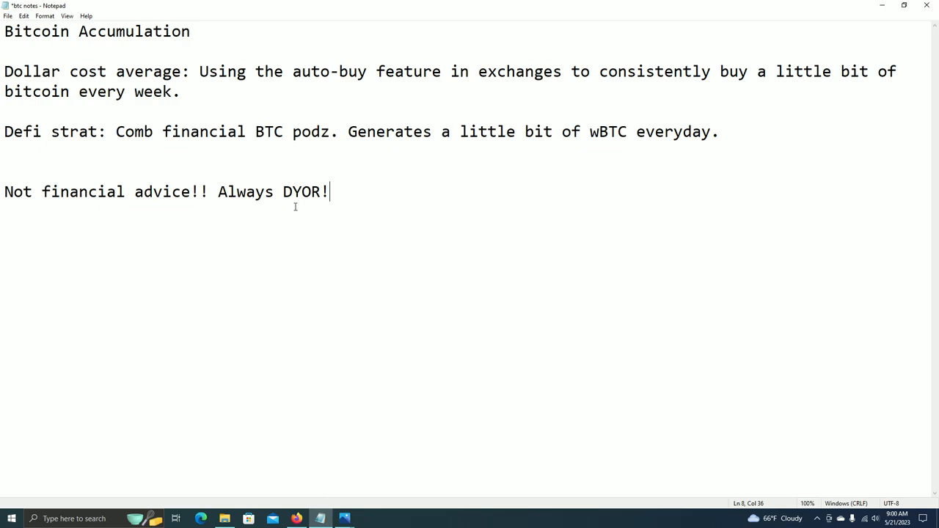
mouse_move(338, 188)
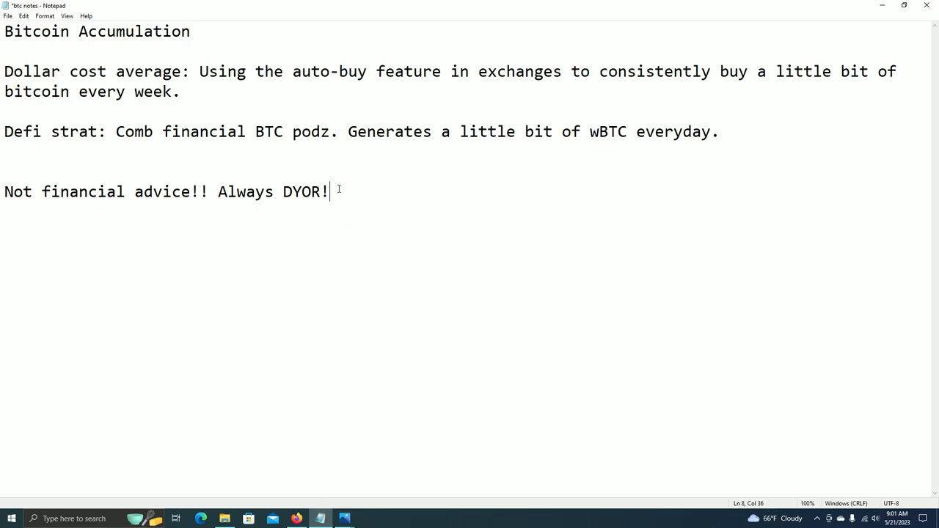
mouse_move(317, 210)
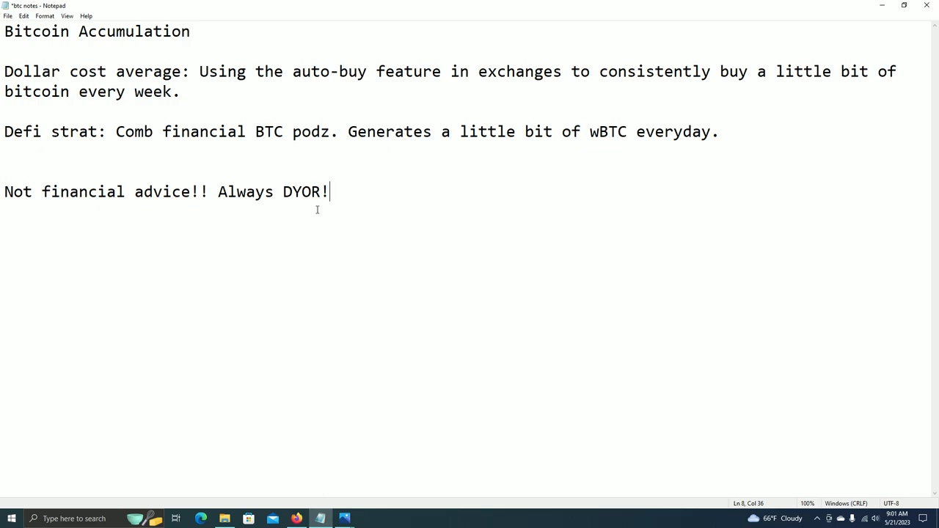
mouse_move(360, 496)
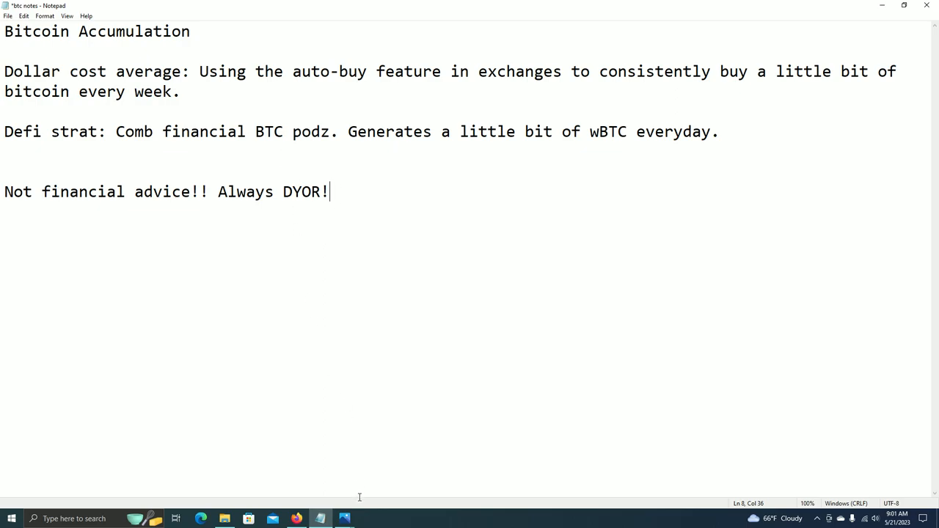
mouse_move(378, 162)
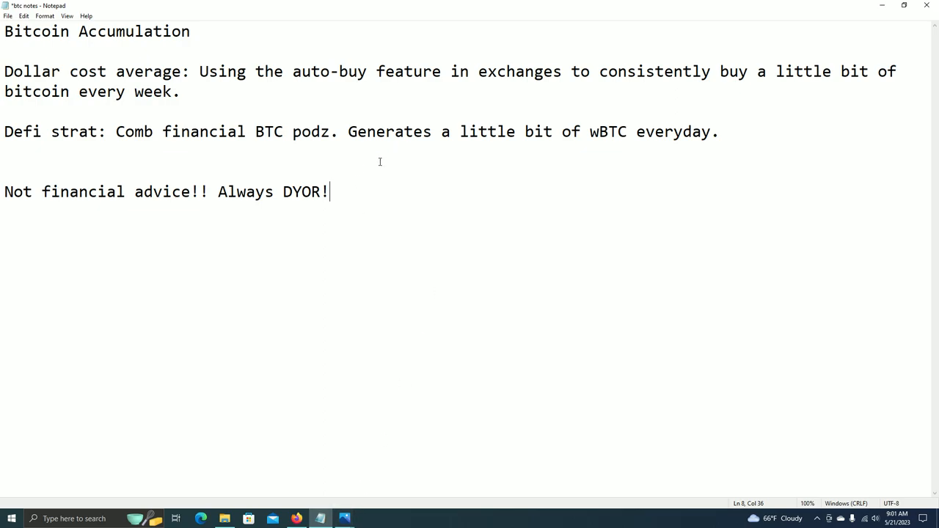
mouse_move(480, 332)
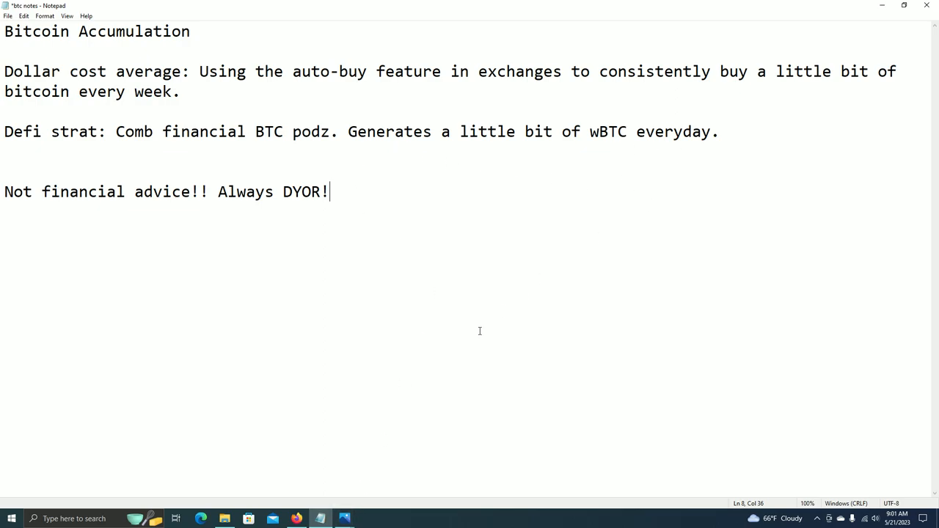
click(344, 520)
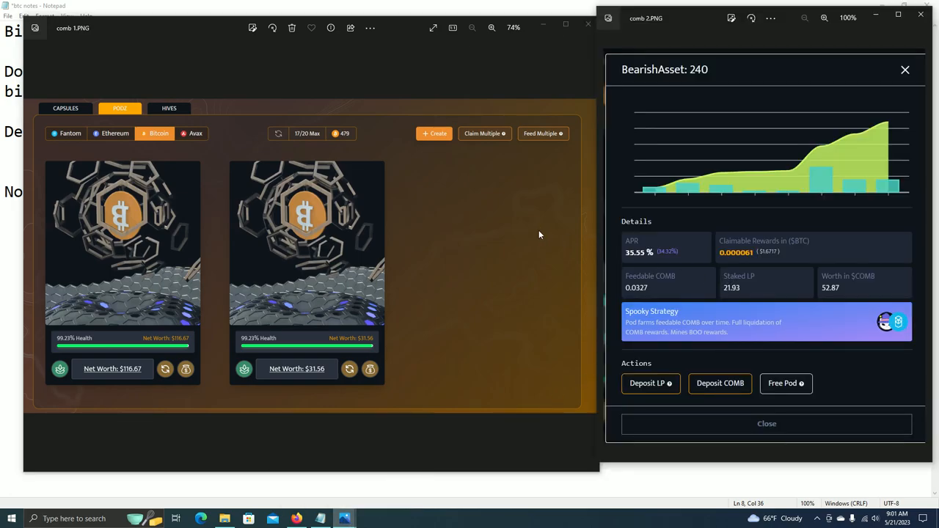
mouse_move(263, 347)
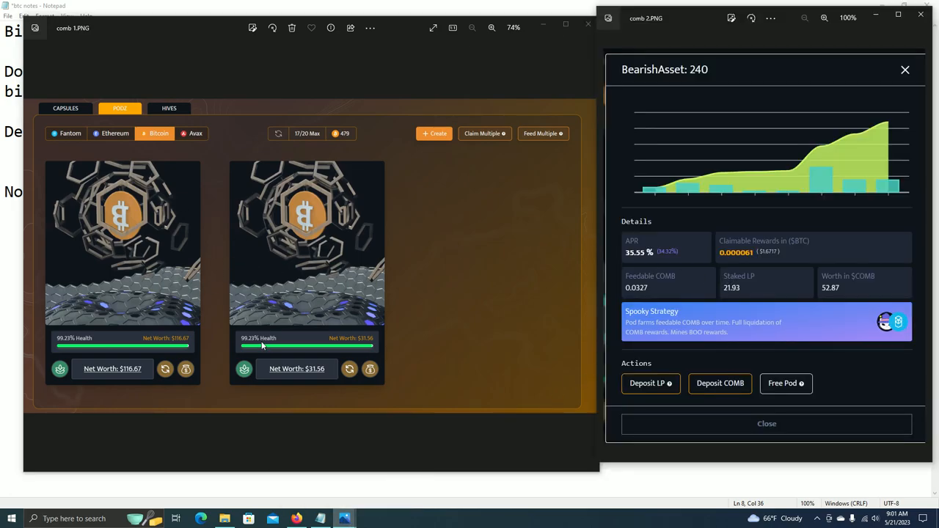
mouse_move(156, 391)
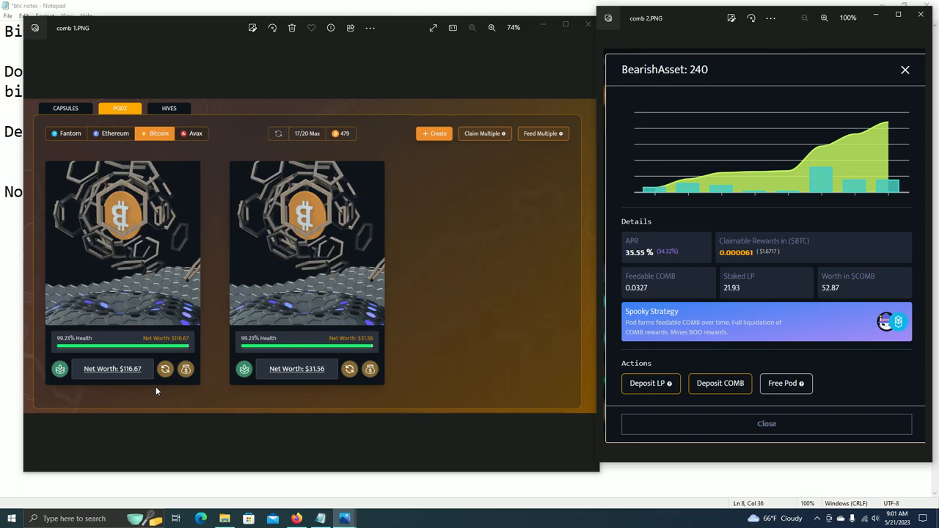
mouse_move(273, 400)
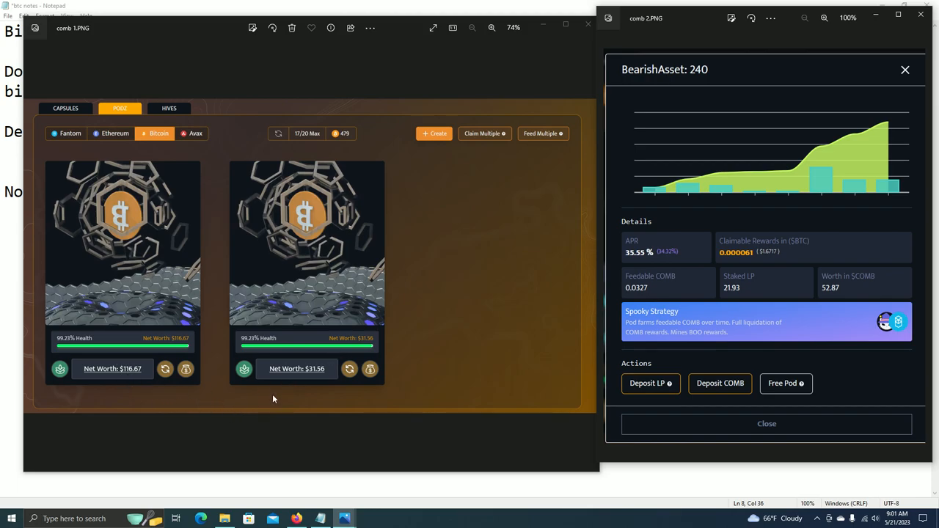
mouse_move(308, 395)
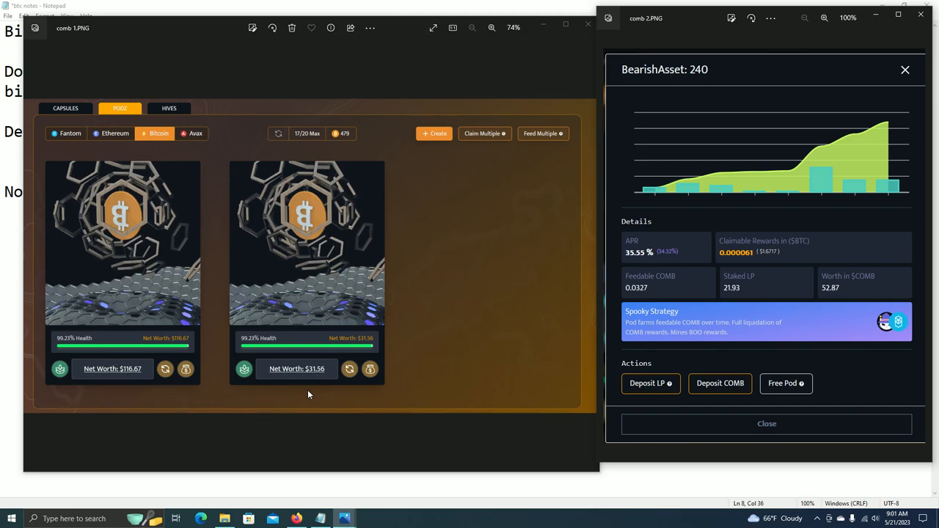
mouse_move(722, 271)
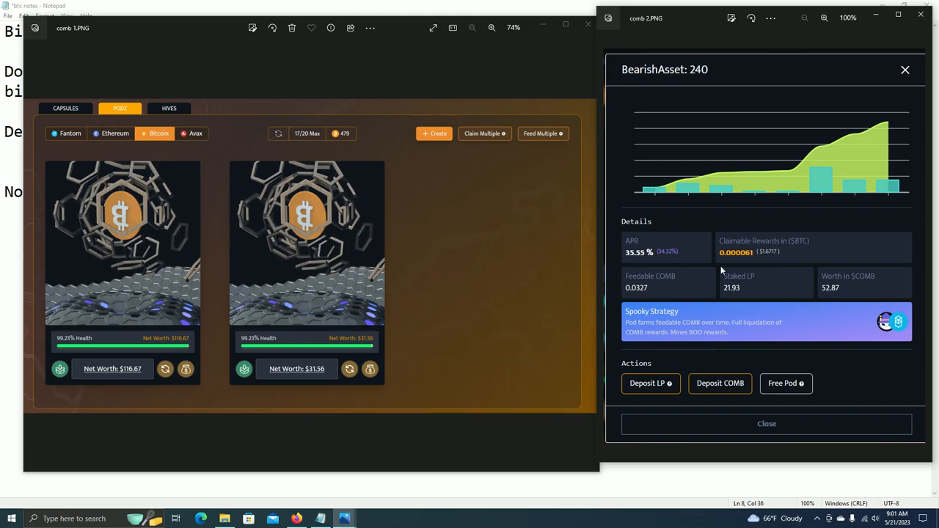
mouse_move(645, 247)
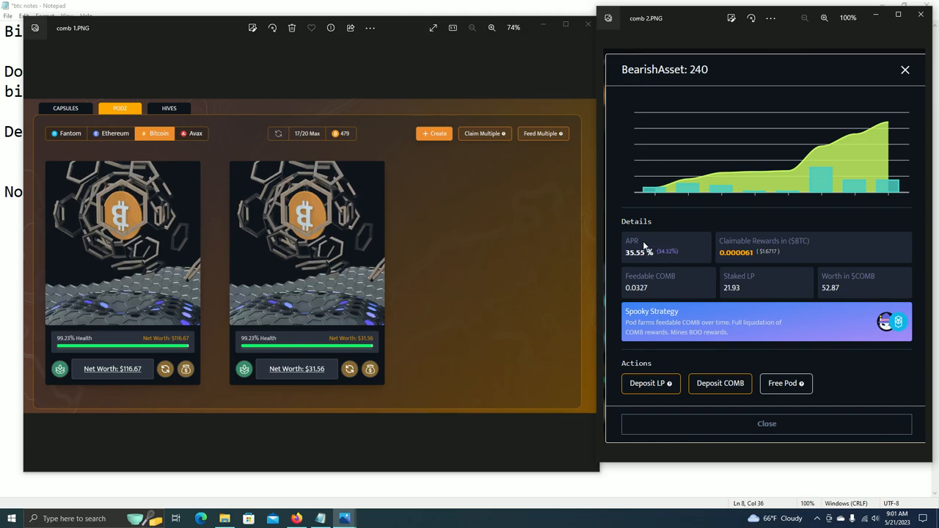
mouse_move(184, 242)
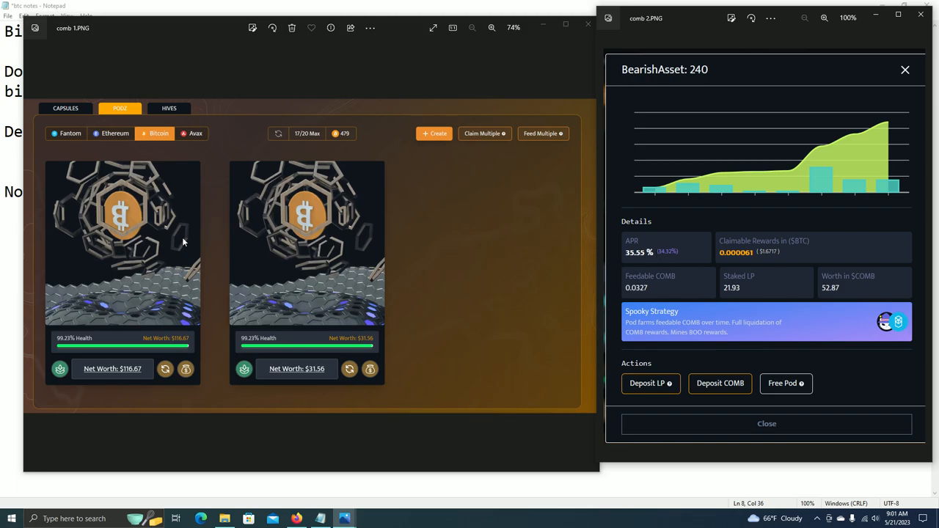
mouse_move(644, 319)
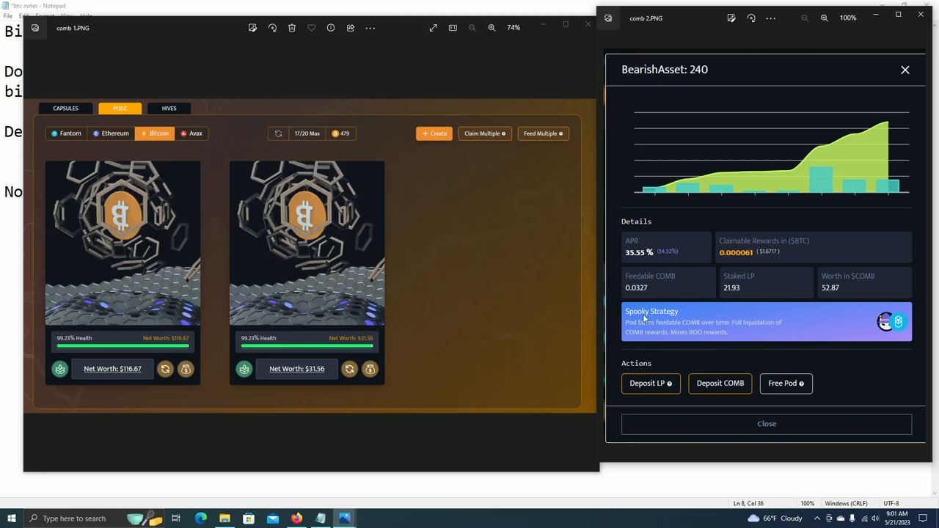
mouse_move(662, 254)
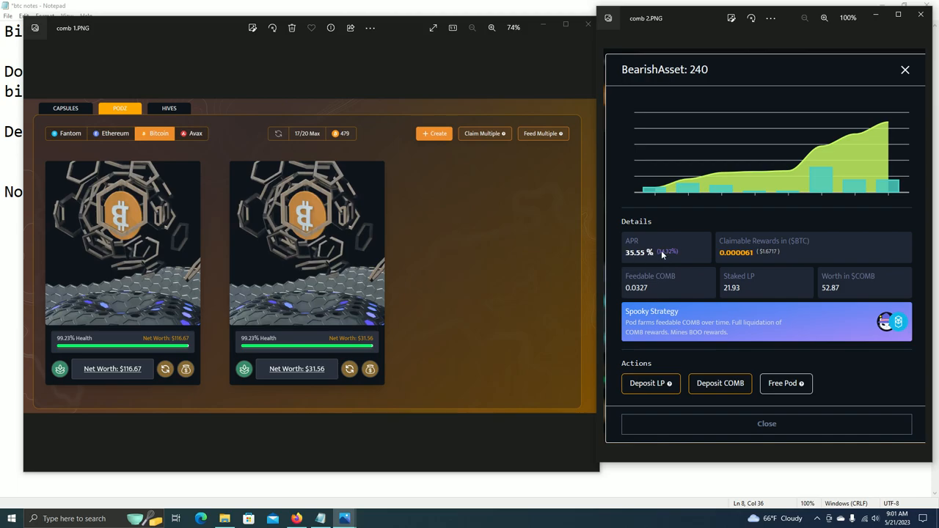
mouse_move(751, 255)
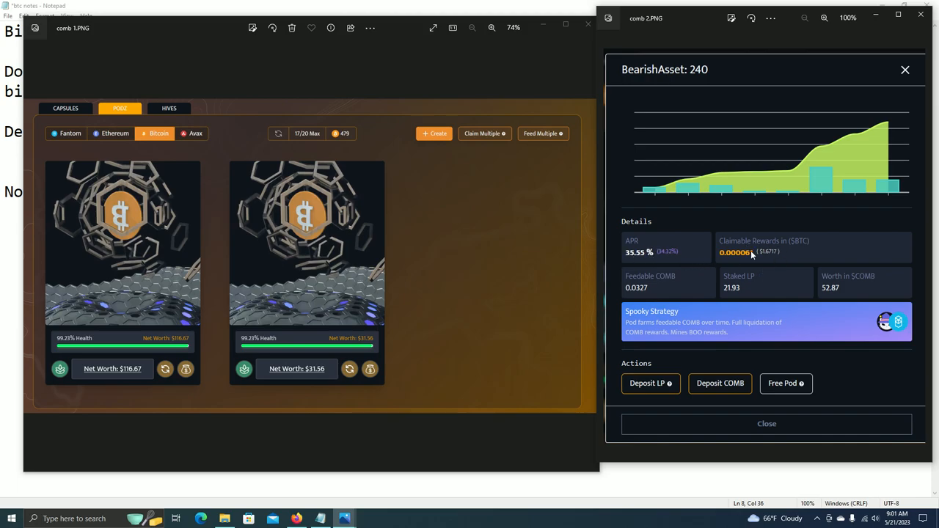
mouse_move(765, 262)
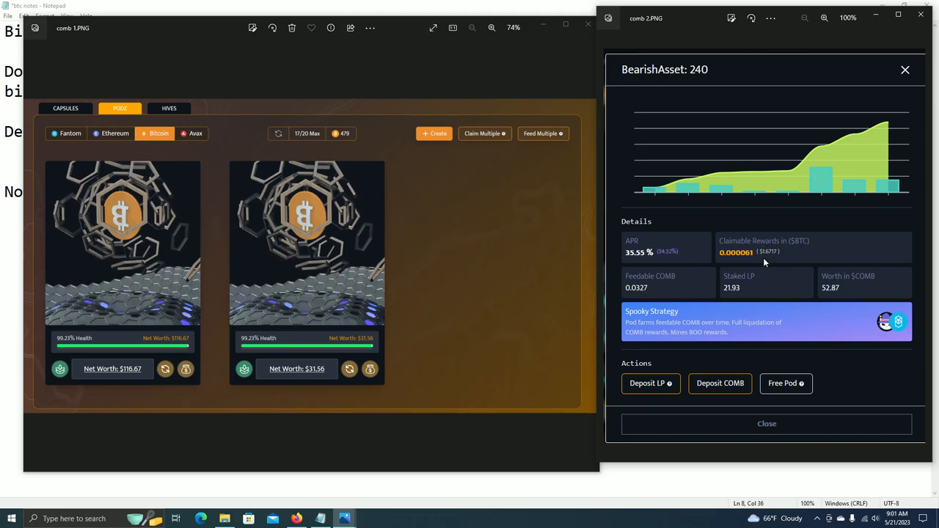
mouse_move(739, 267)
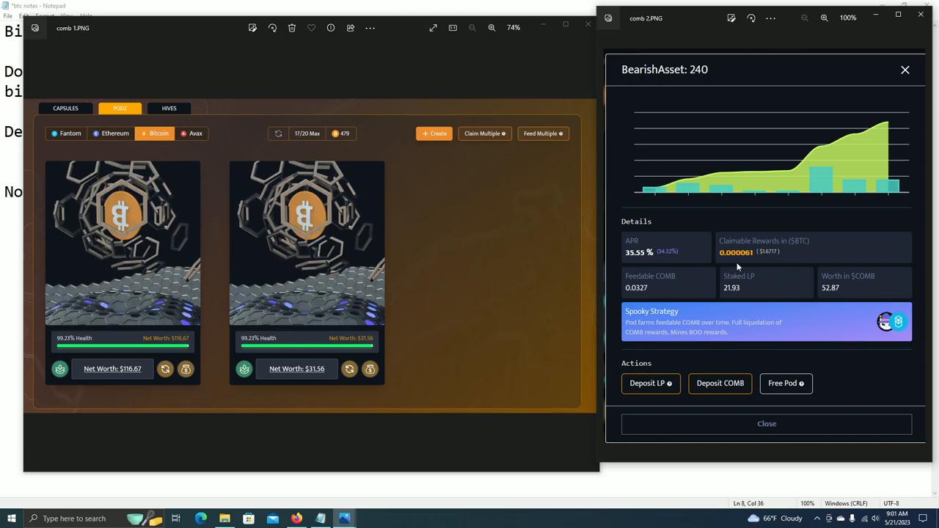
mouse_move(123, 399)
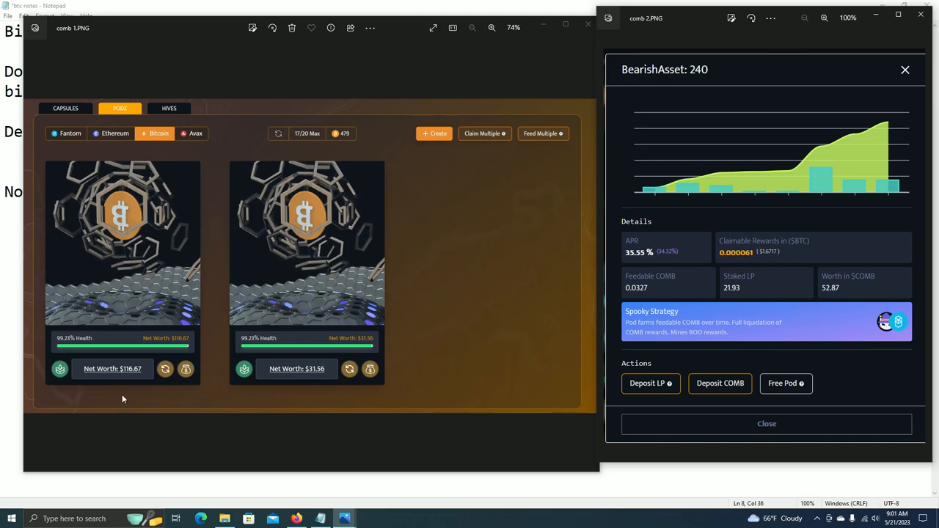
mouse_move(785, 256)
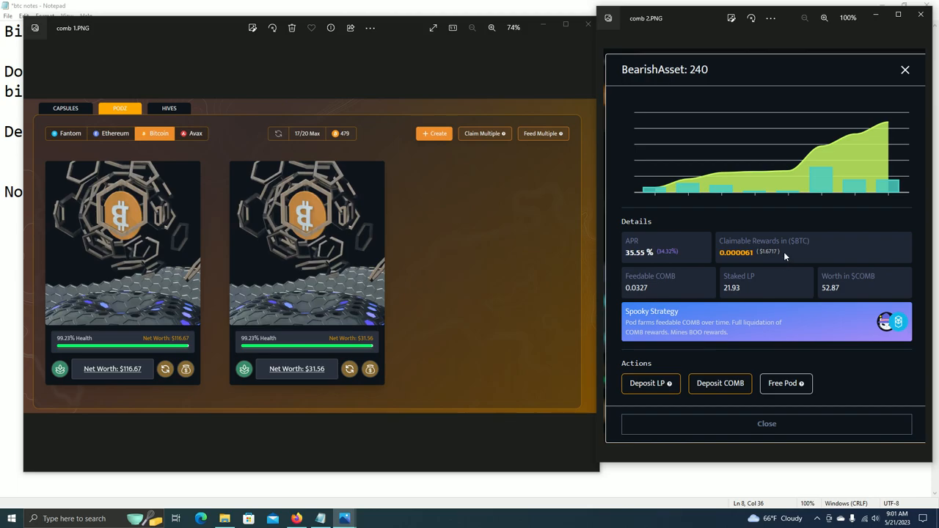
mouse_move(863, 287)
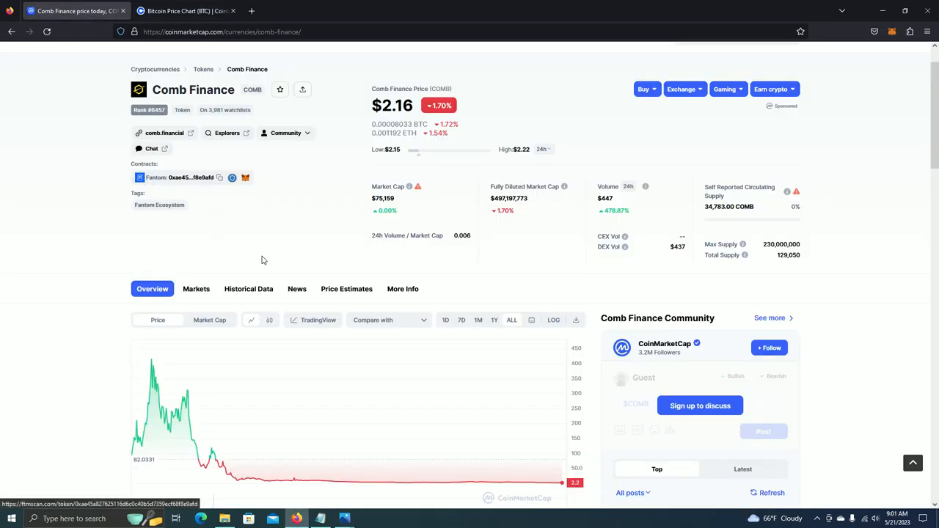
mouse_move(266, 480)
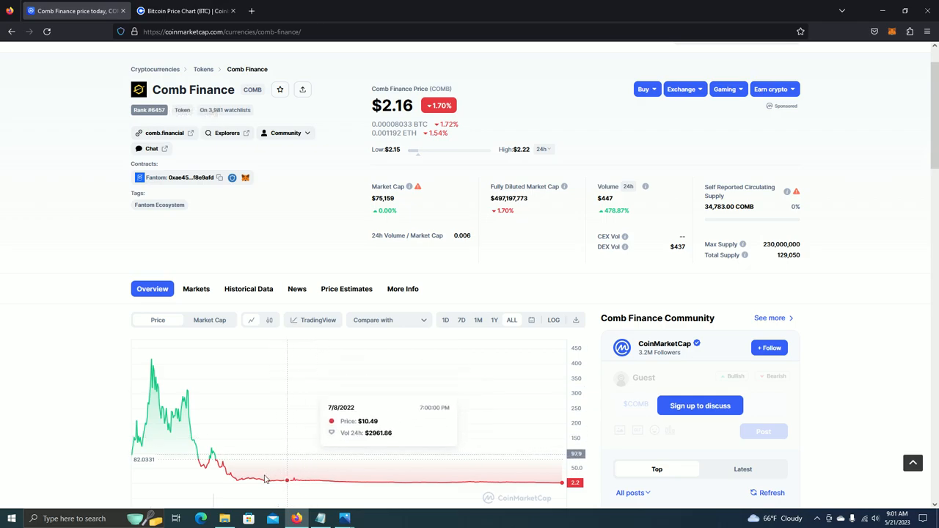
mouse_move(561, 485)
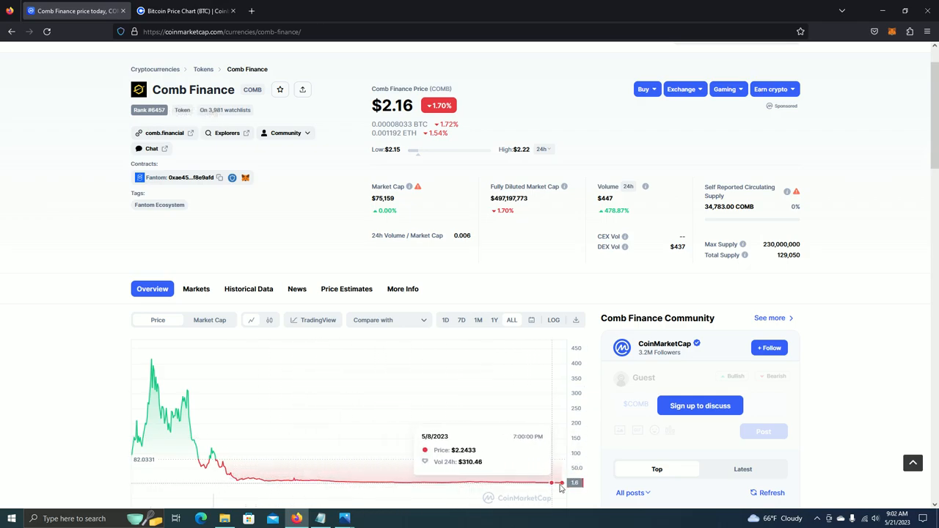
mouse_move(204, 417)
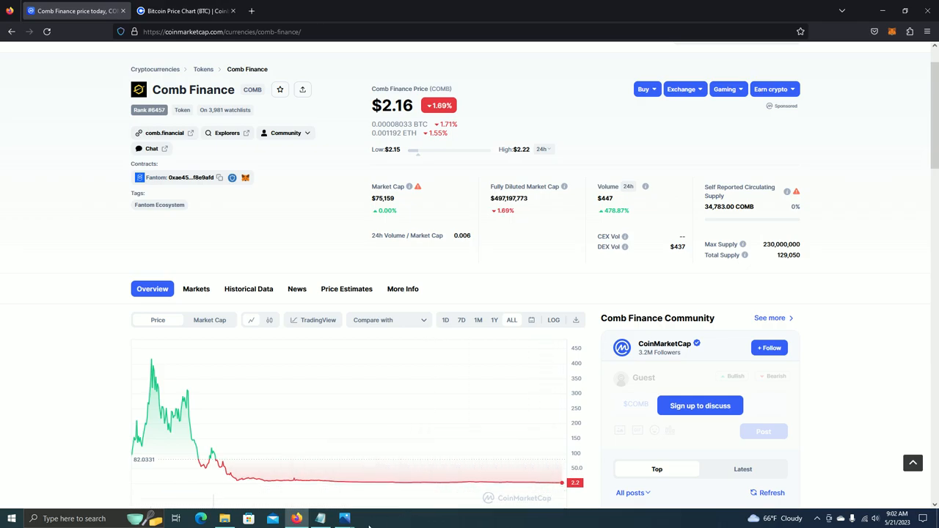
mouse_move(562, 483)
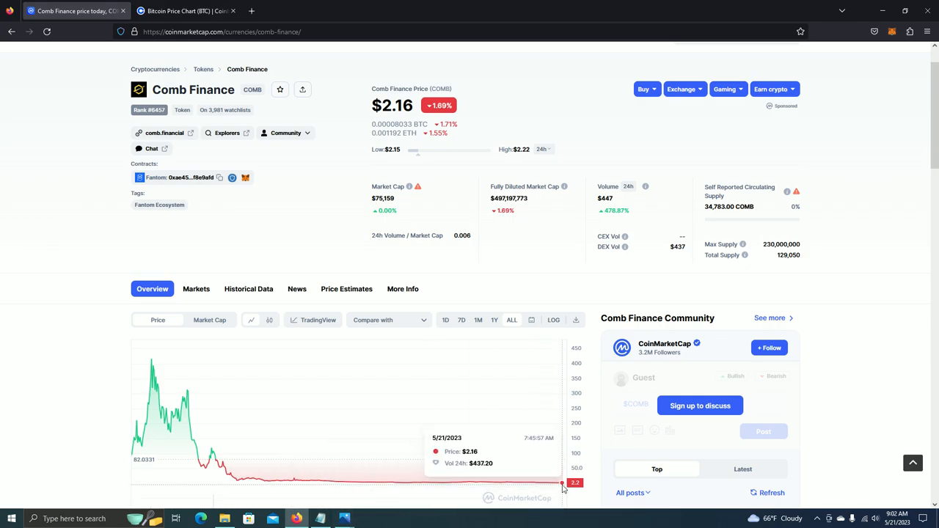
mouse_move(543, 485)
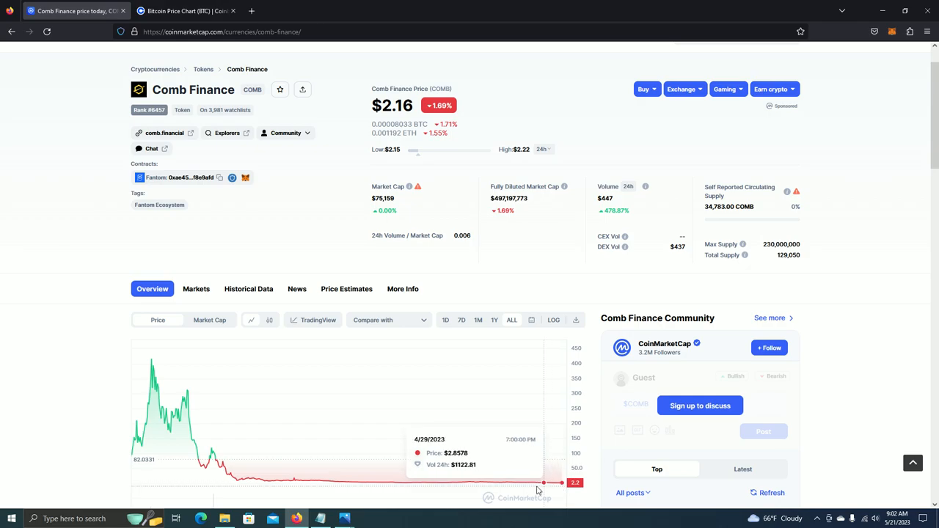
mouse_move(502, 483)
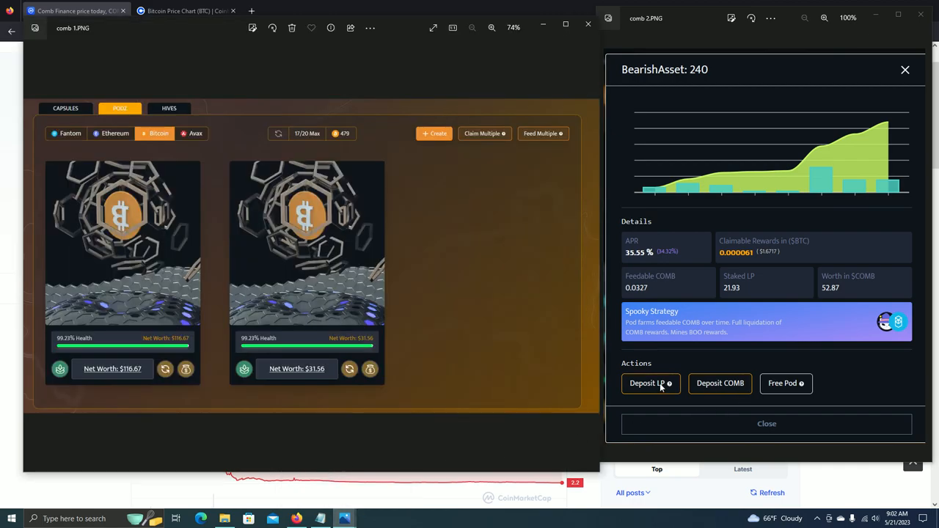
mouse_move(751, 288)
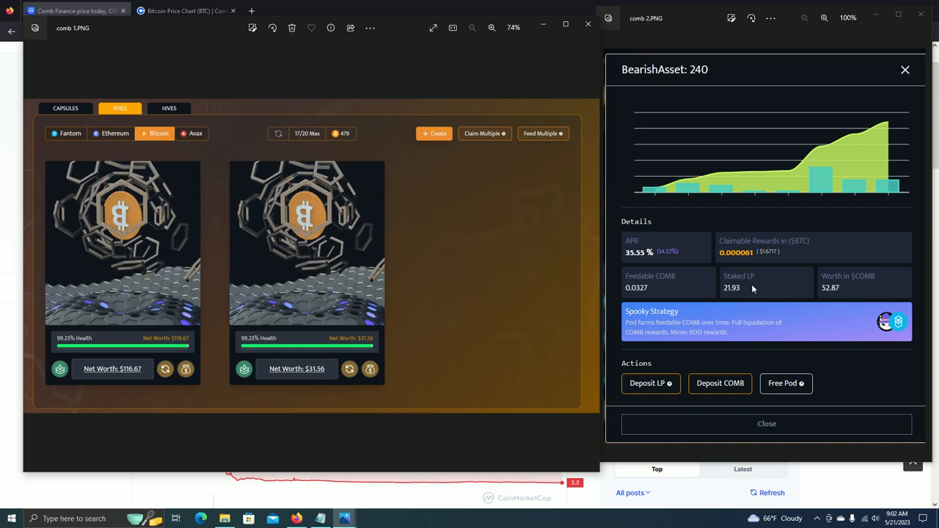
mouse_move(677, 320)
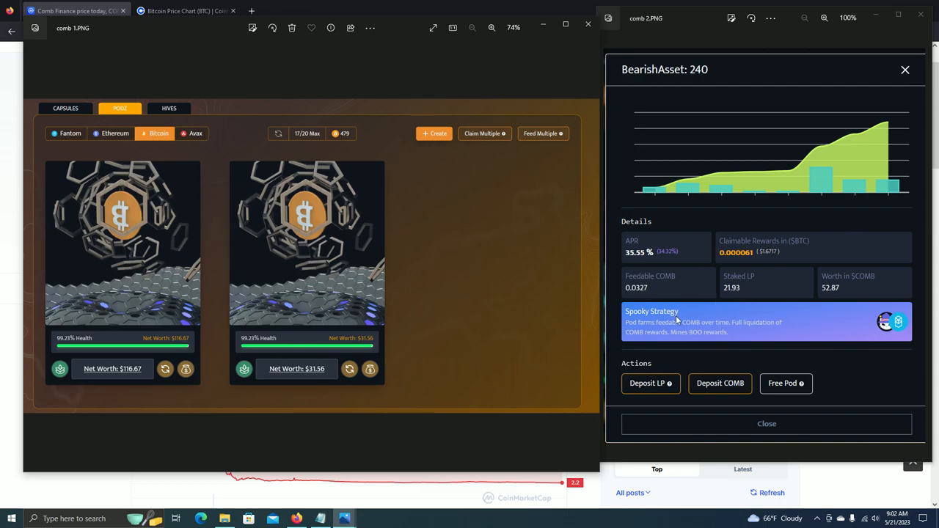
mouse_move(647, 332)
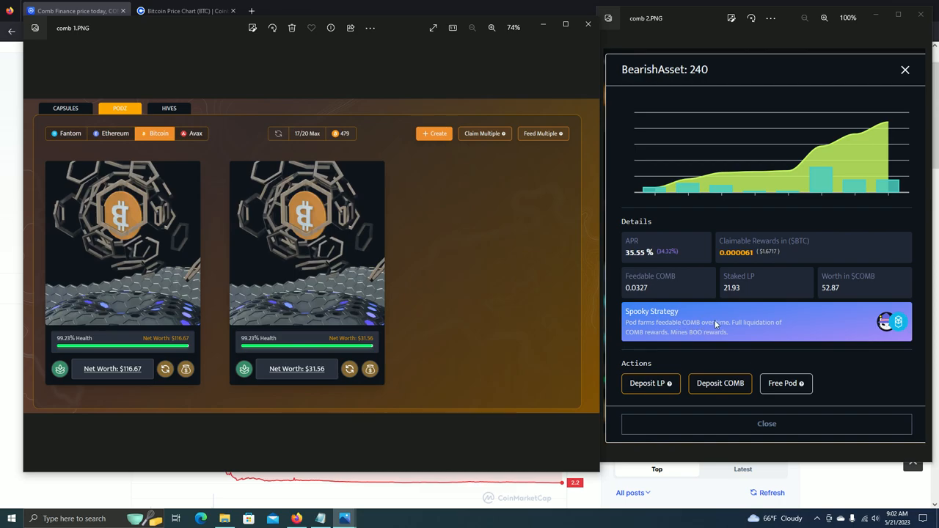
mouse_move(705, 322)
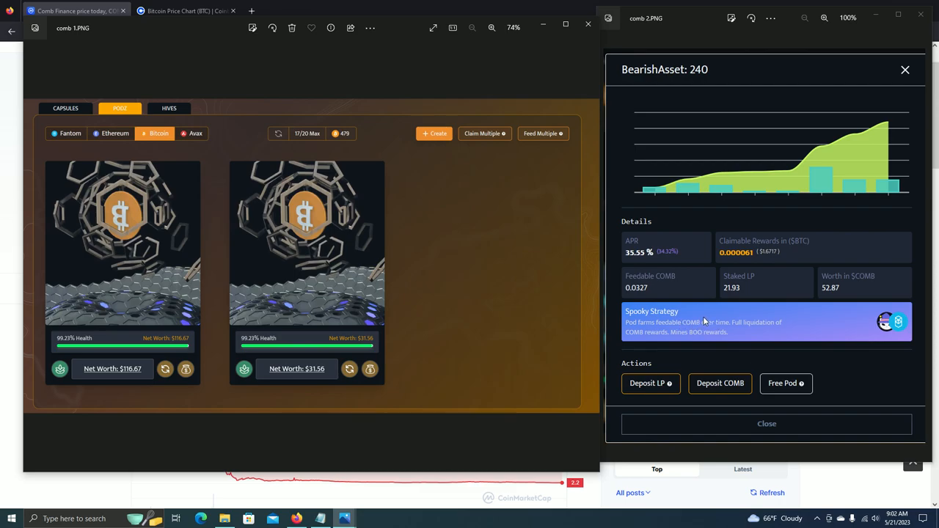
mouse_move(668, 327)
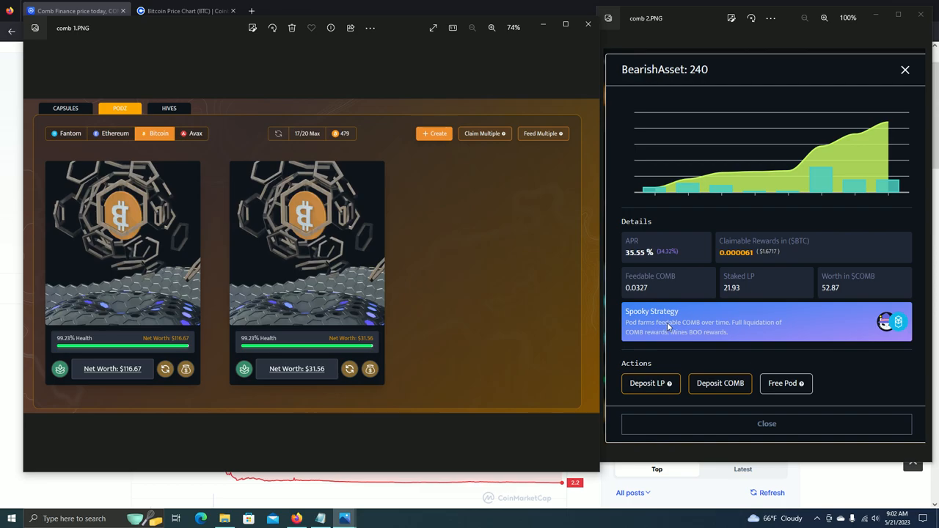
mouse_move(703, 339)
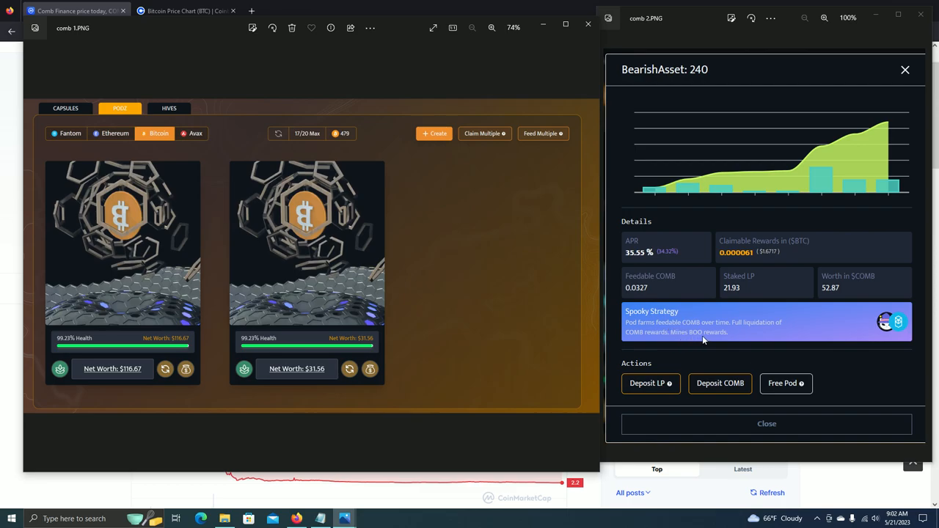
mouse_move(719, 340)
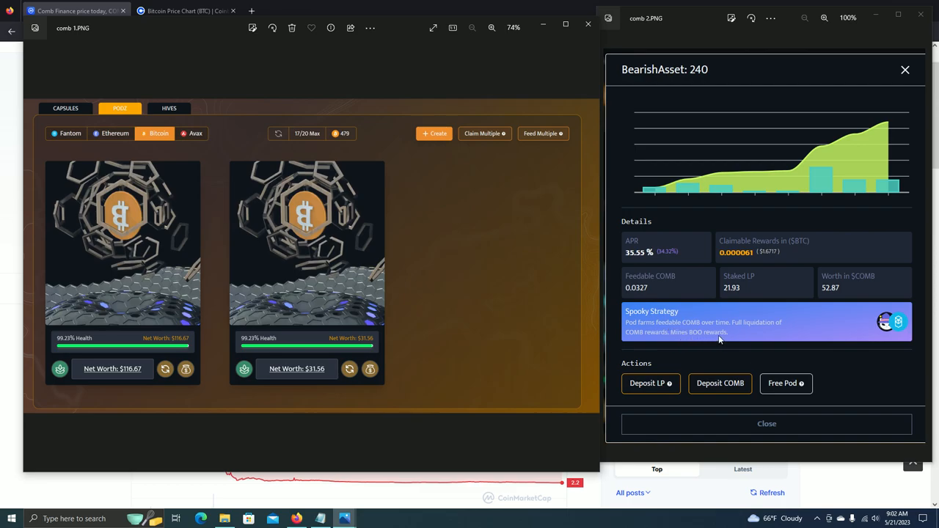
mouse_move(154, 261)
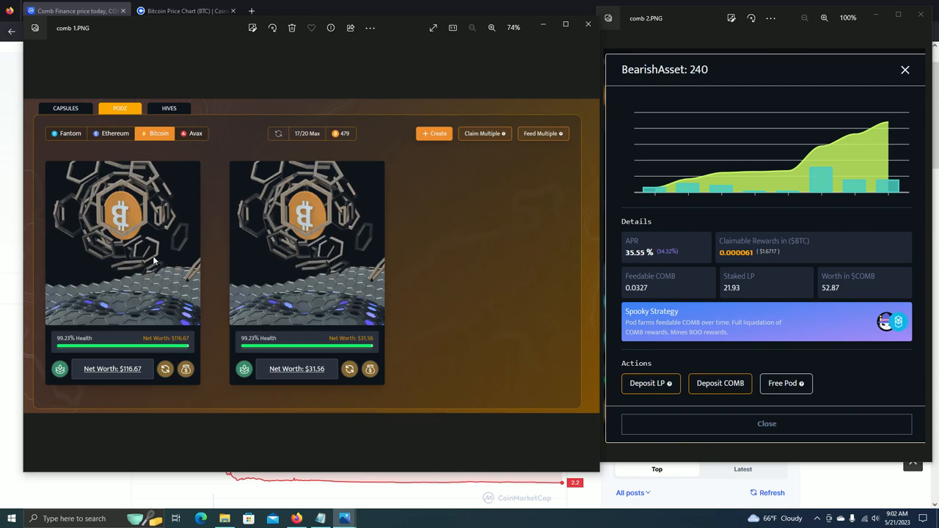
mouse_move(785, 256)
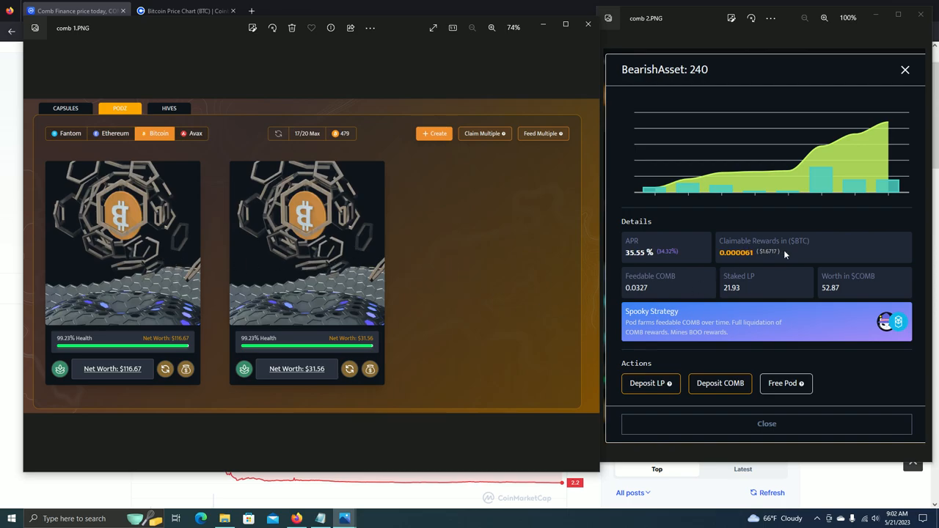
mouse_move(740, 372)
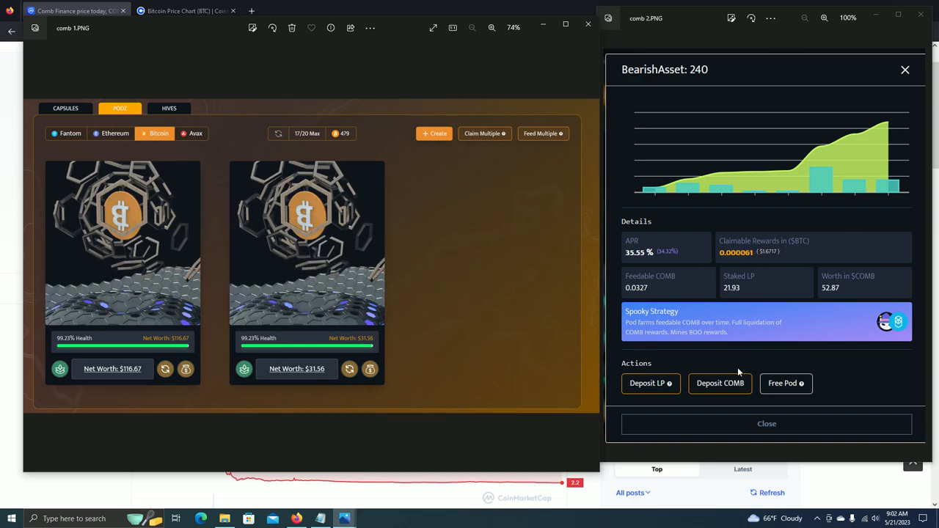
mouse_move(661, 387)
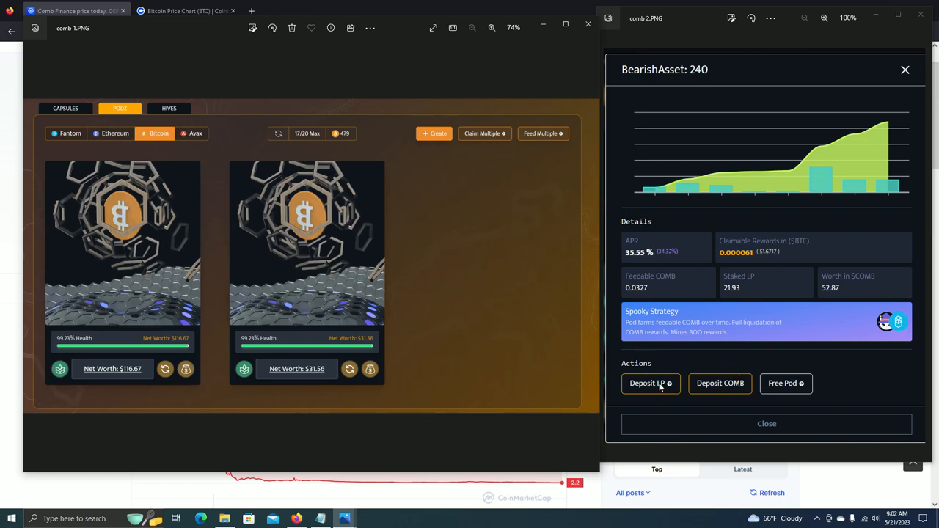
mouse_move(745, 388)
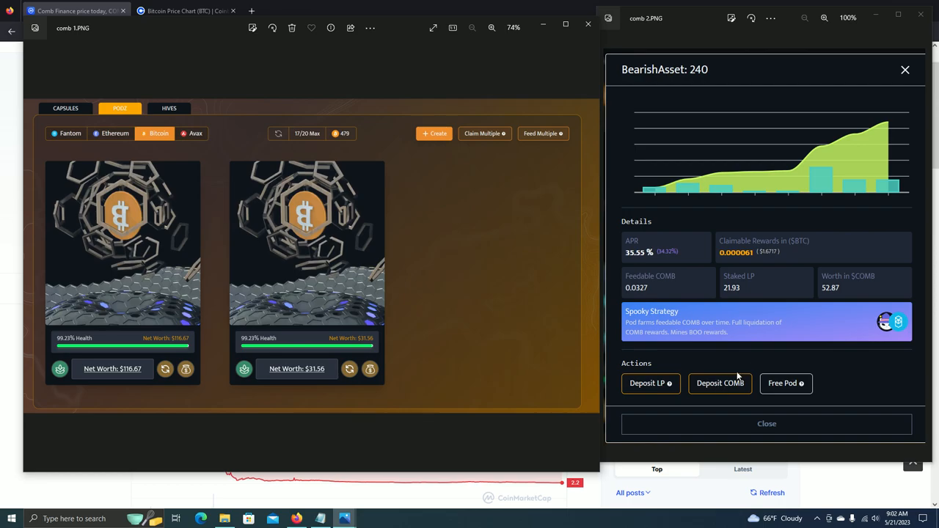
mouse_move(493, 333)
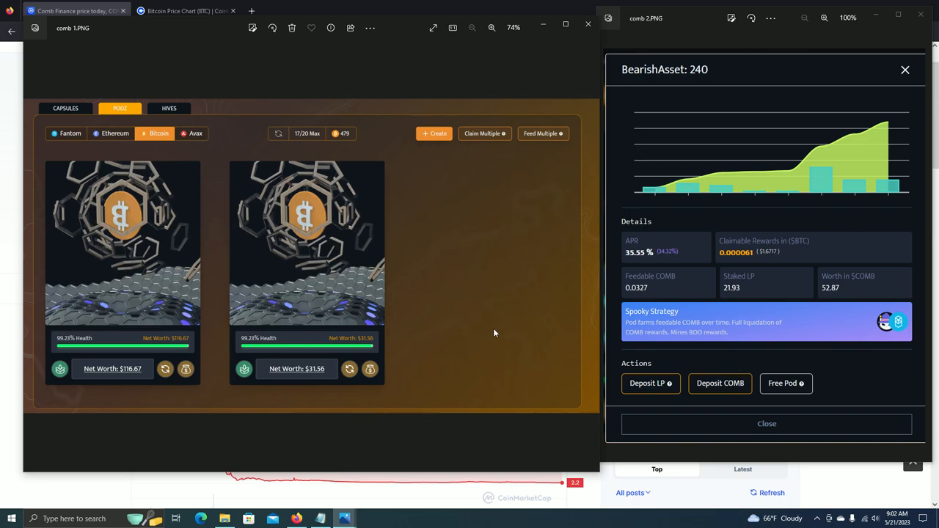
mouse_move(772, 339)
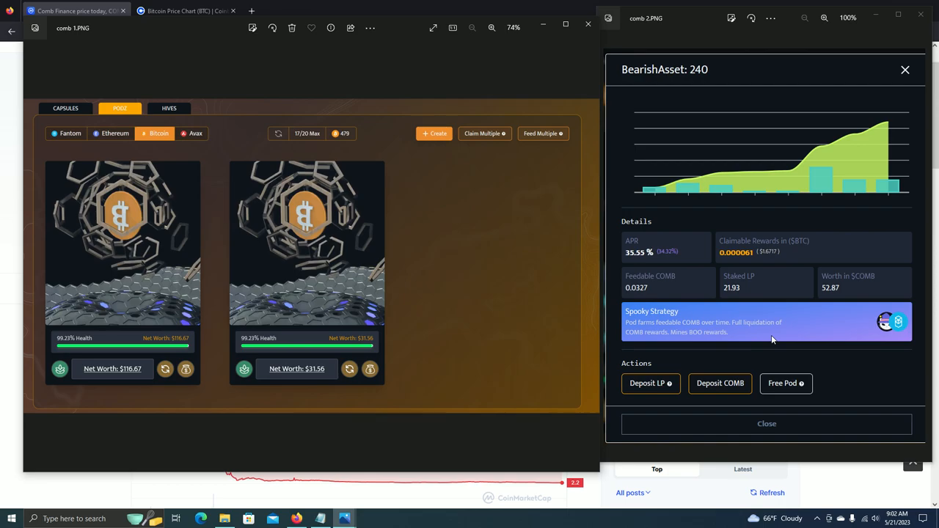
mouse_move(863, 300)
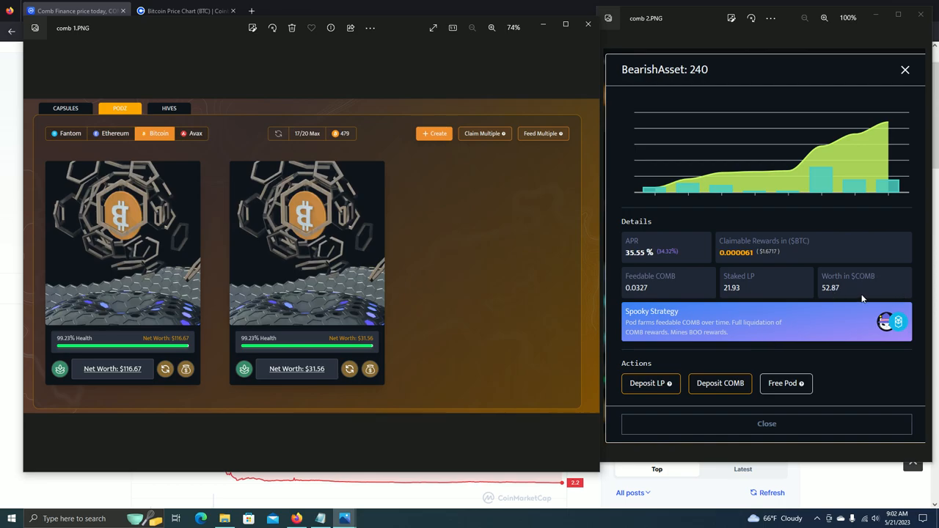
mouse_move(91, 374)
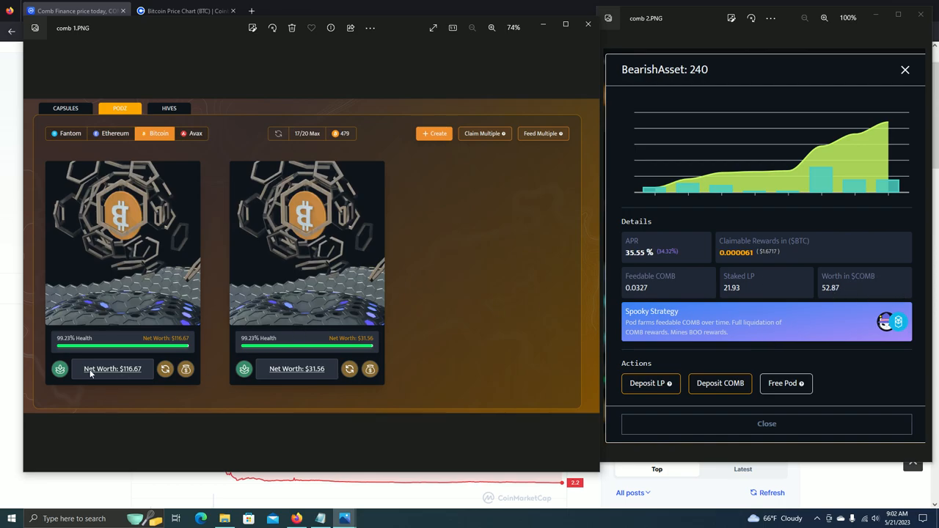
mouse_move(775, 337)
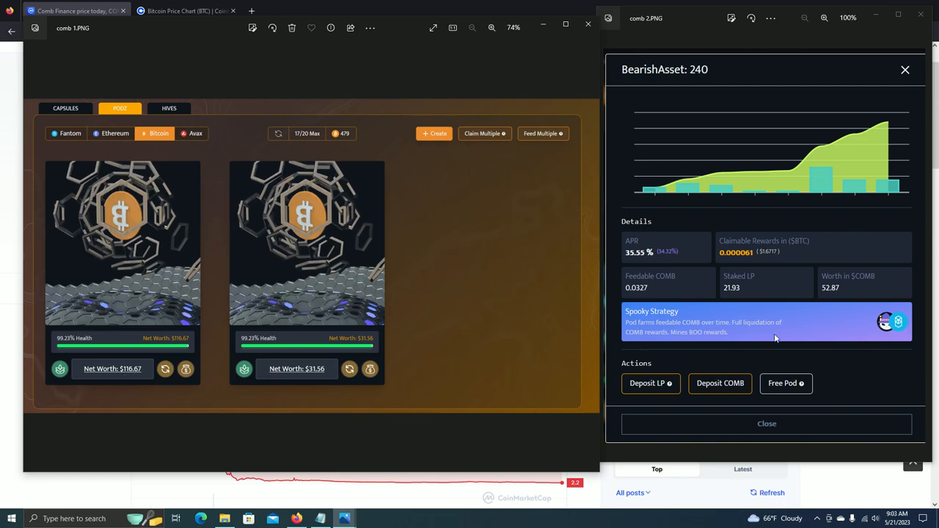
mouse_move(866, 282)
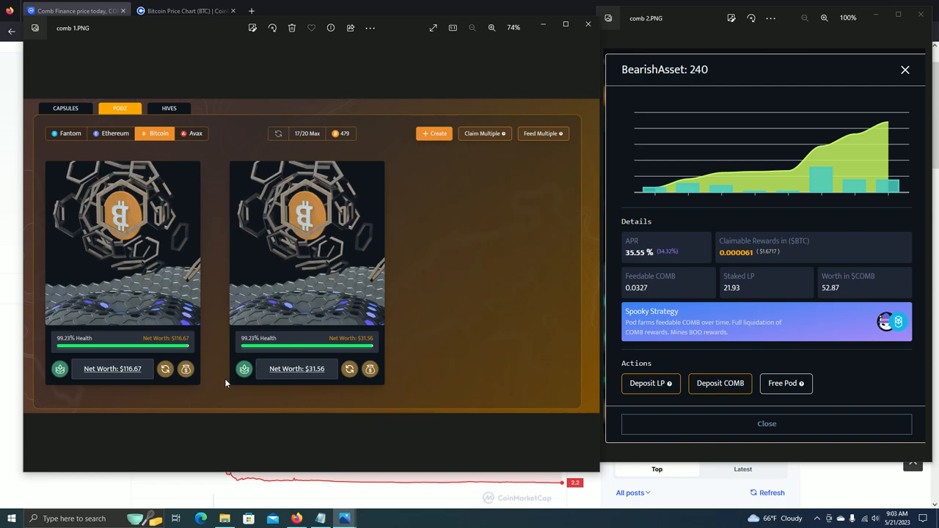
mouse_move(763, 276)
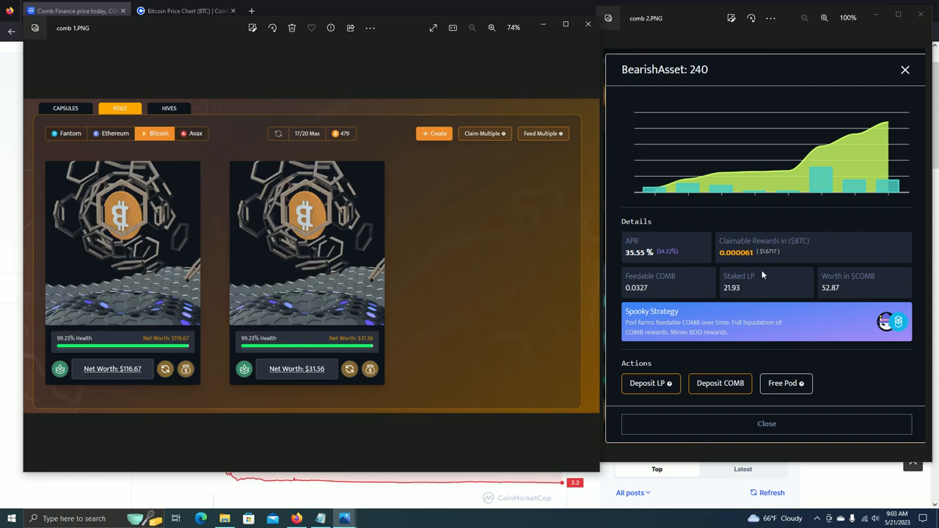
mouse_move(837, 326)
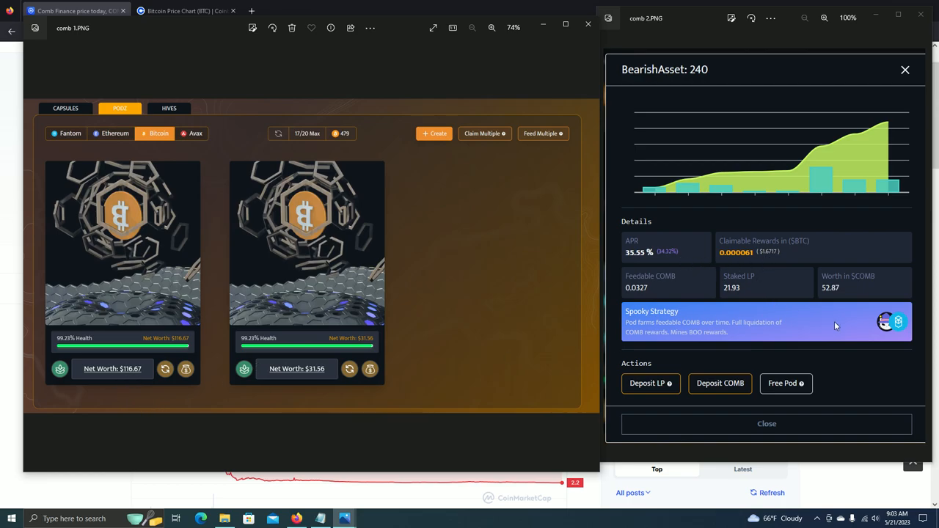
mouse_move(764, 364)
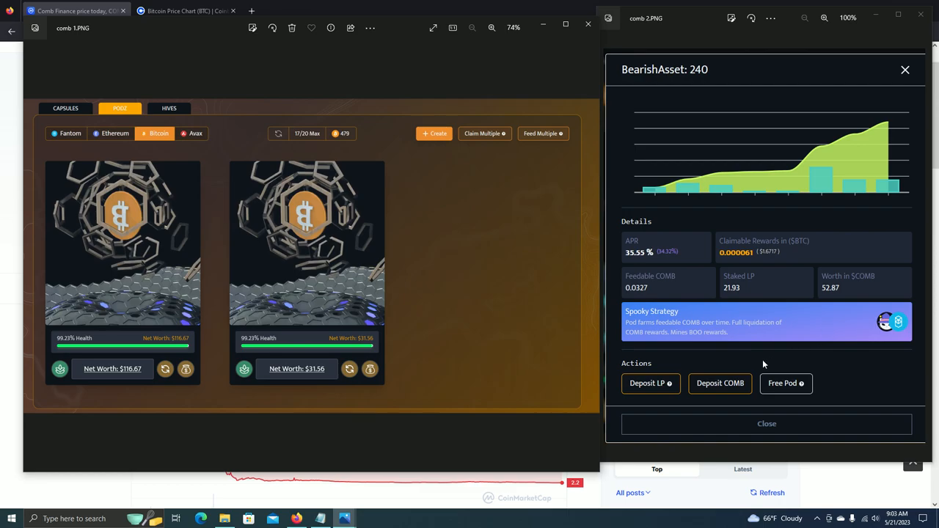
mouse_move(772, 370)
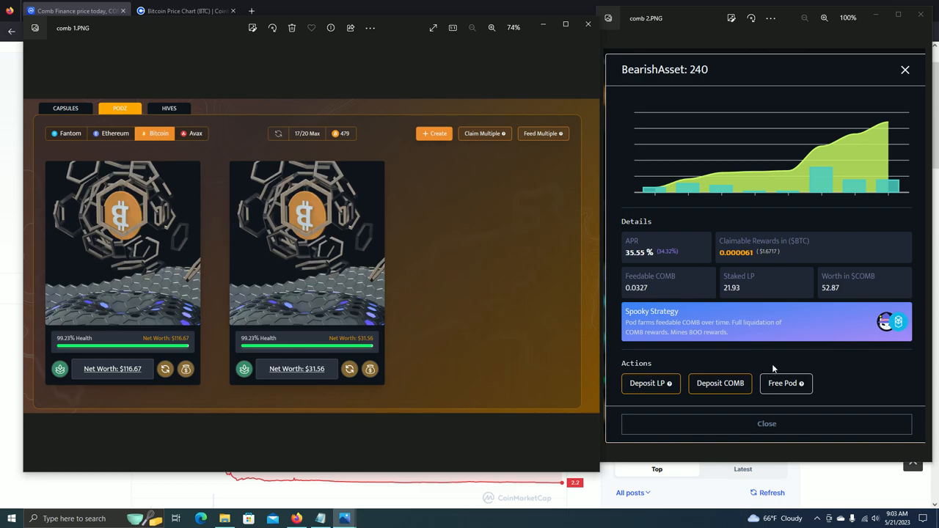
mouse_move(844, 304)
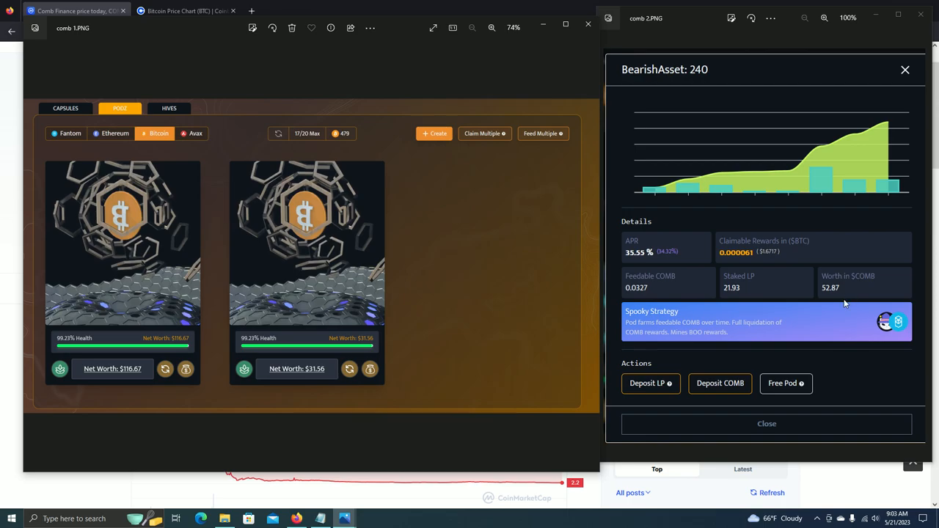
mouse_move(675, 260)
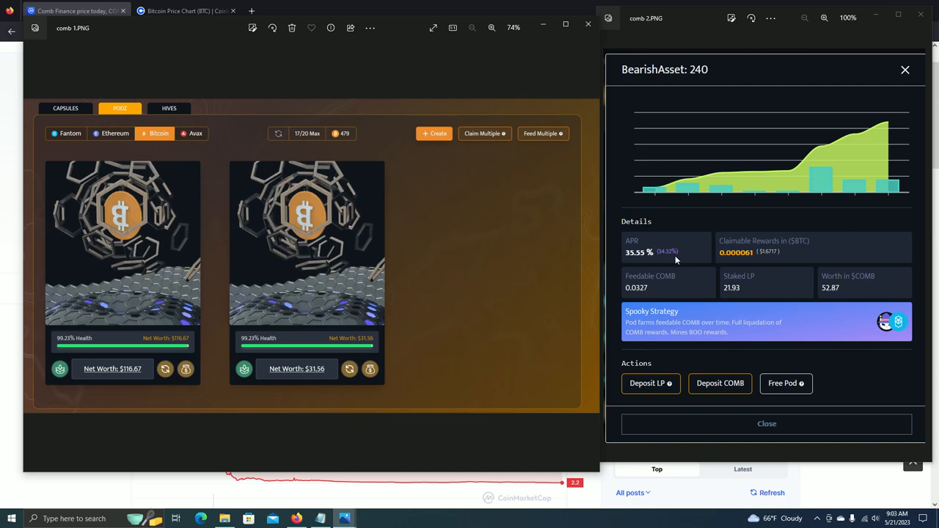
mouse_move(761, 262)
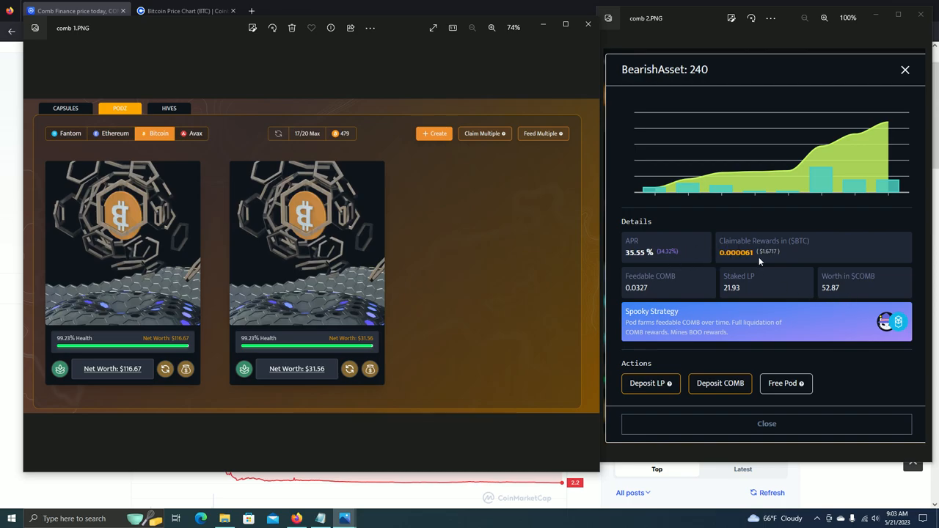
mouse_move(766, 277)
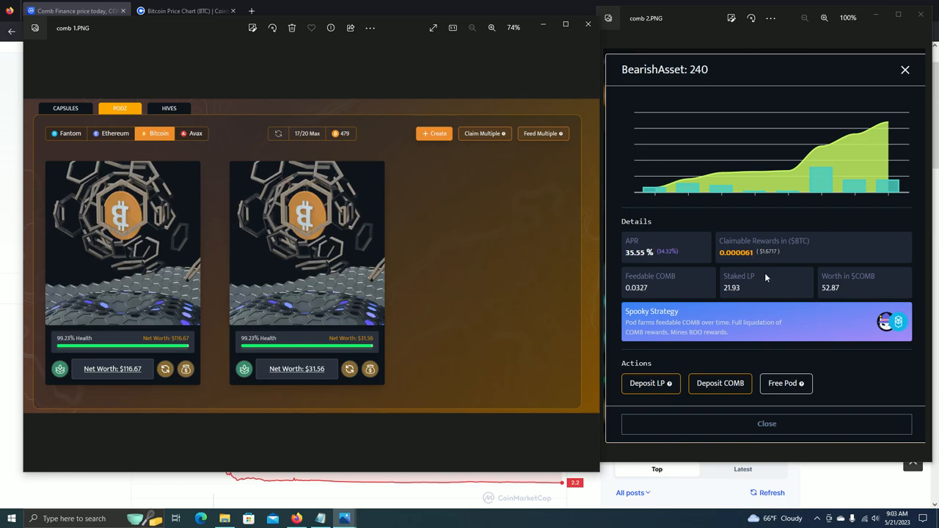
mouse_move(702, 332)
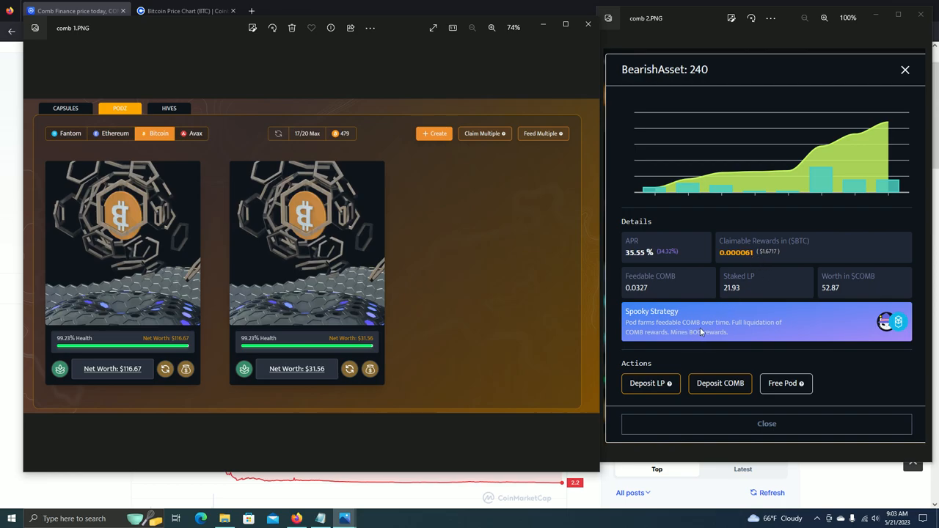
mouse_move(761, 247)
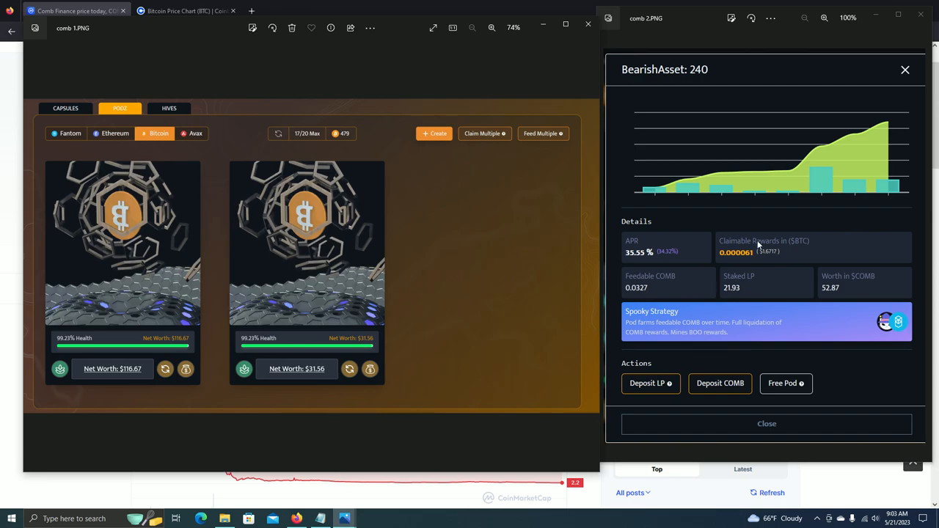
mouse_move(145, 275)
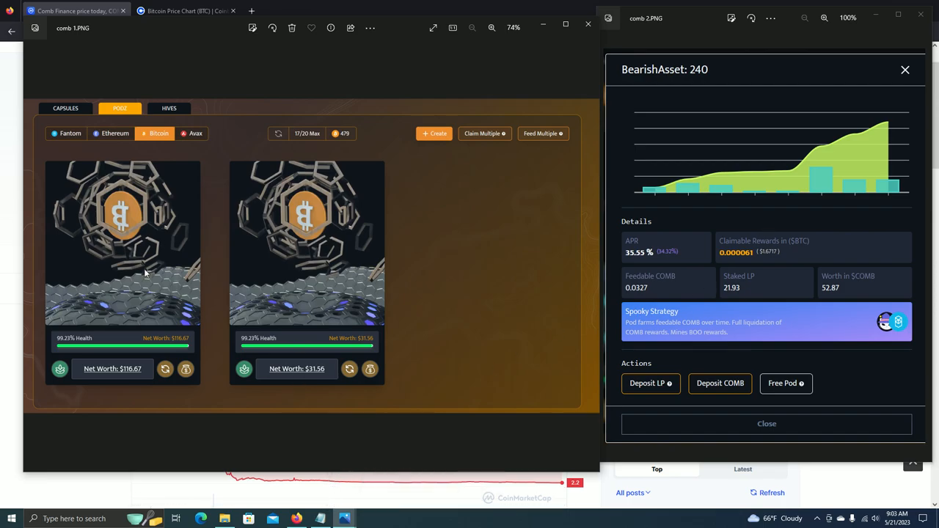
mouse_move(214, 344)
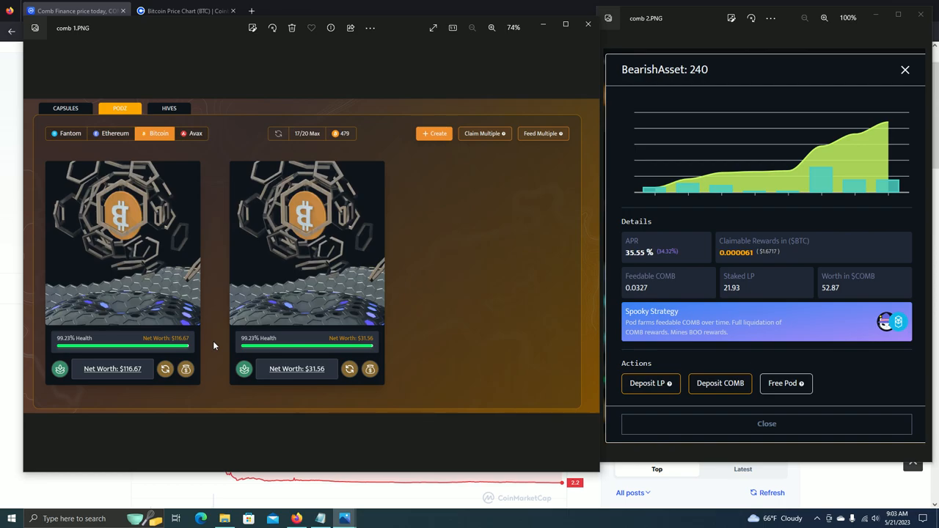
mouse_move(213, 371)
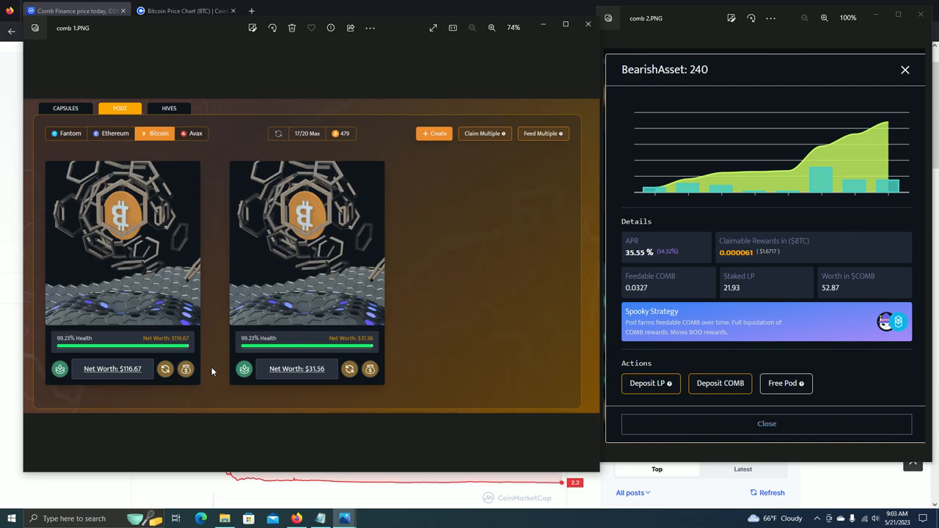
mouse_move(220, 335)
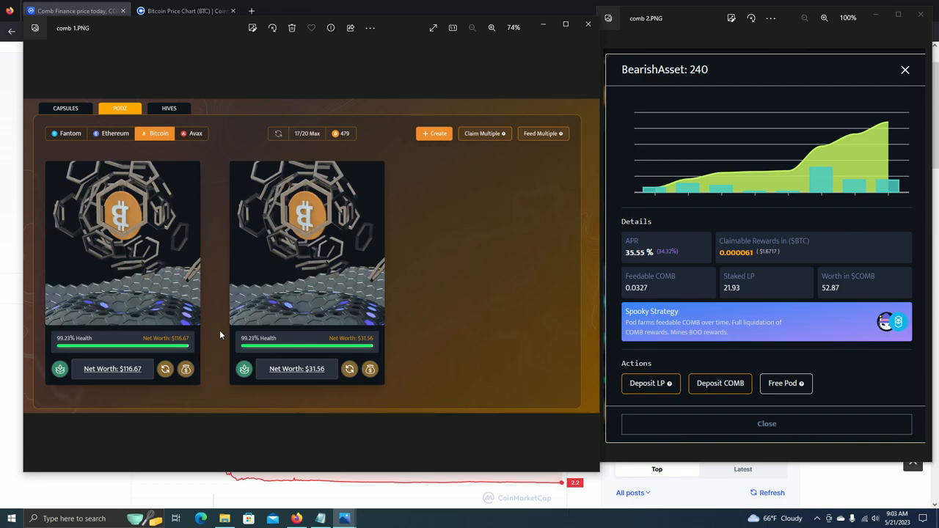
mouse_move(214, 354)
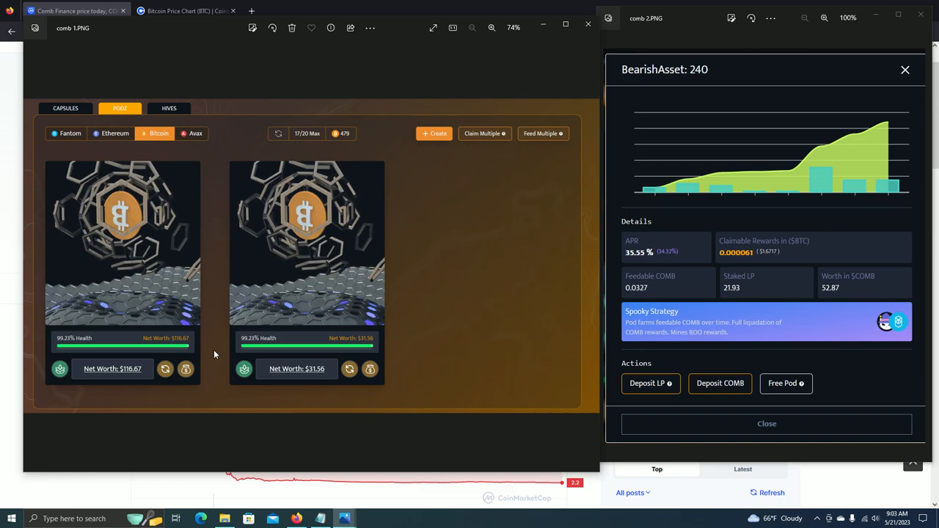
mouse_move(205, 351)
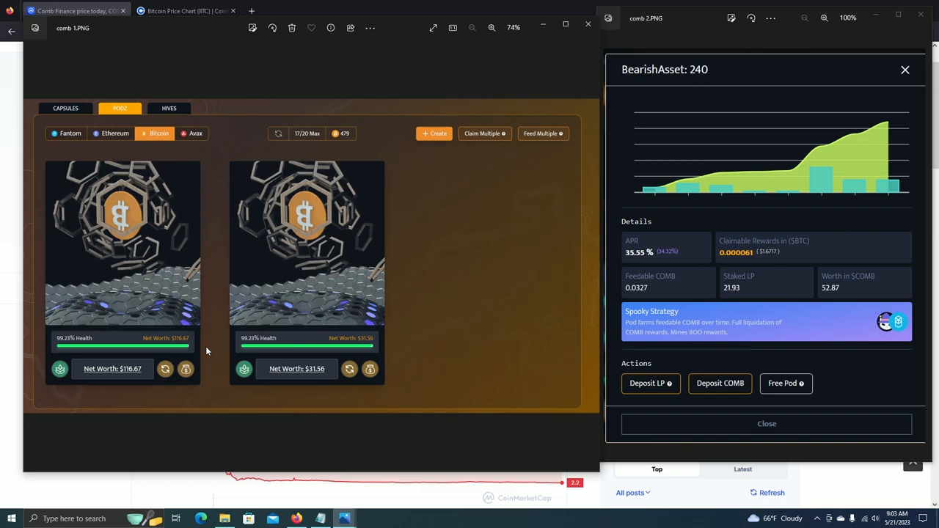
mouse_move(144, 224)
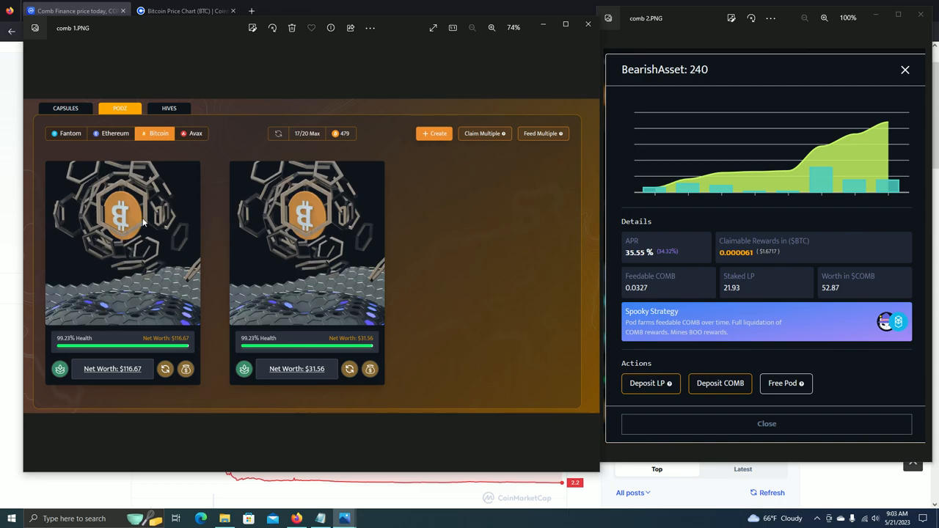
mouse_move(127, 258)
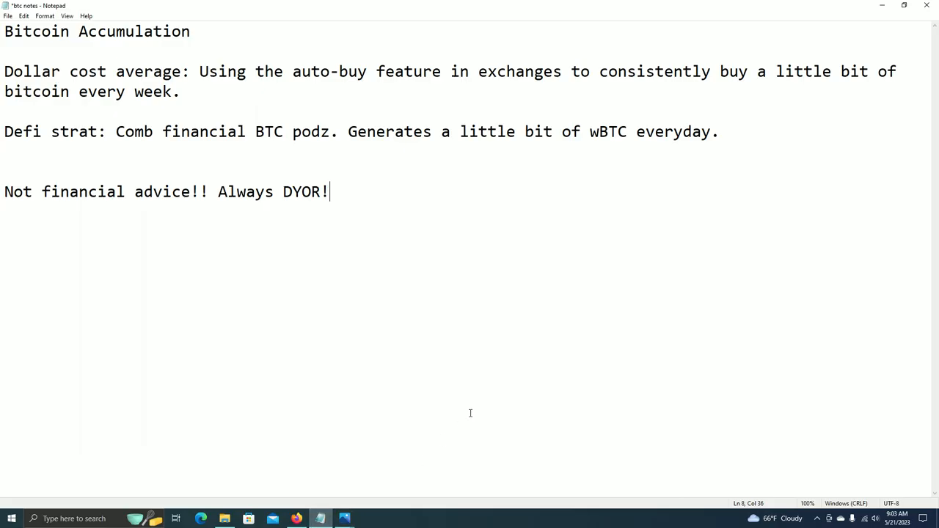
mouse_move(346, 228)
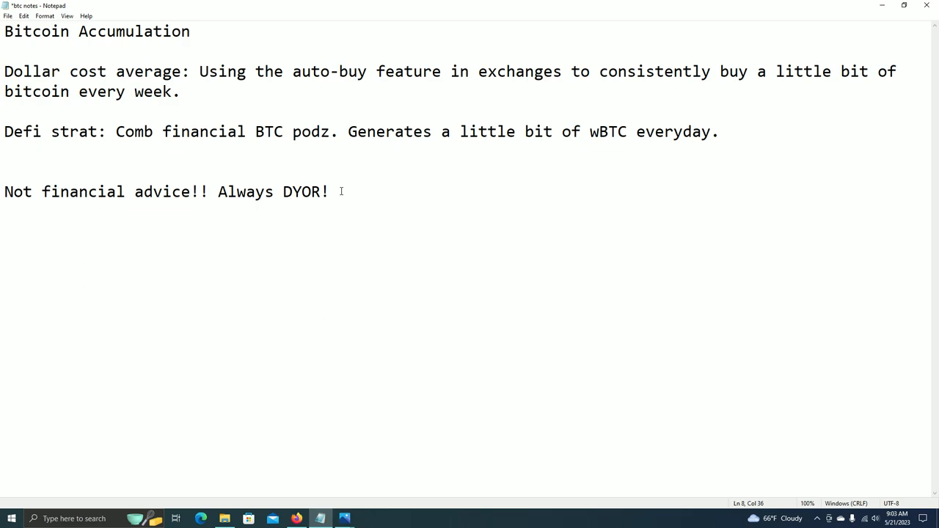
click(6, 151)
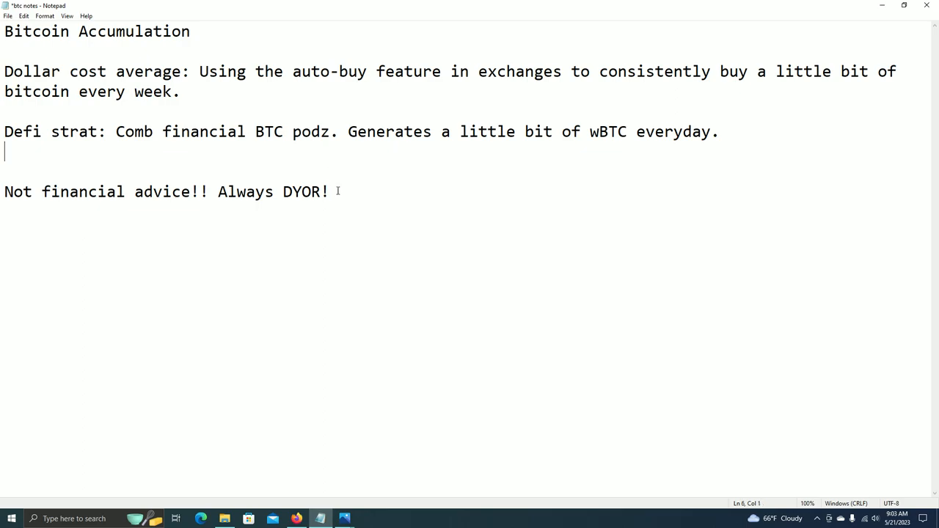
click(329, 191)
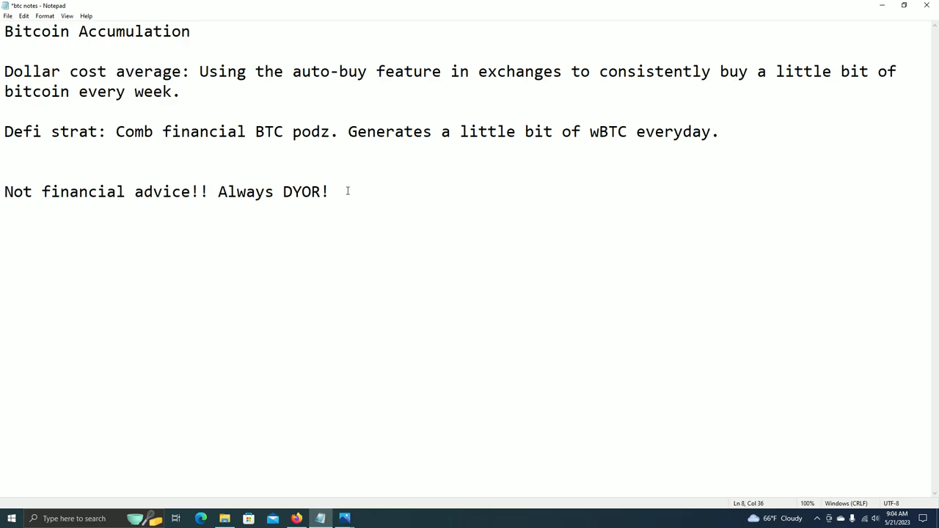
mouse_move(101, 116)
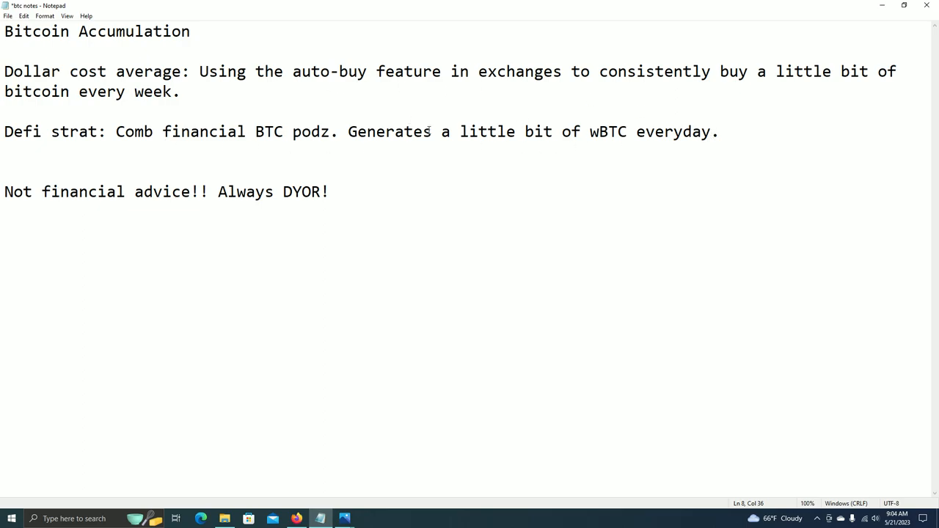
click(721, 132)
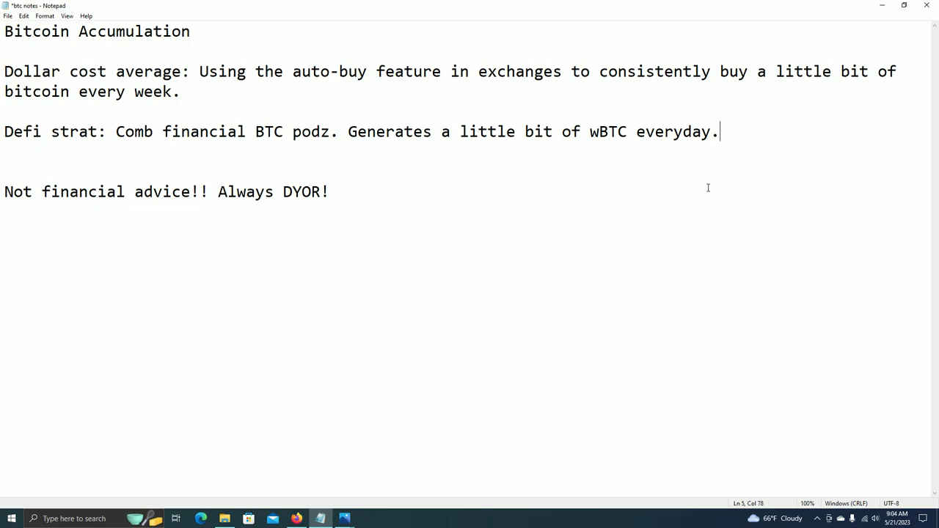